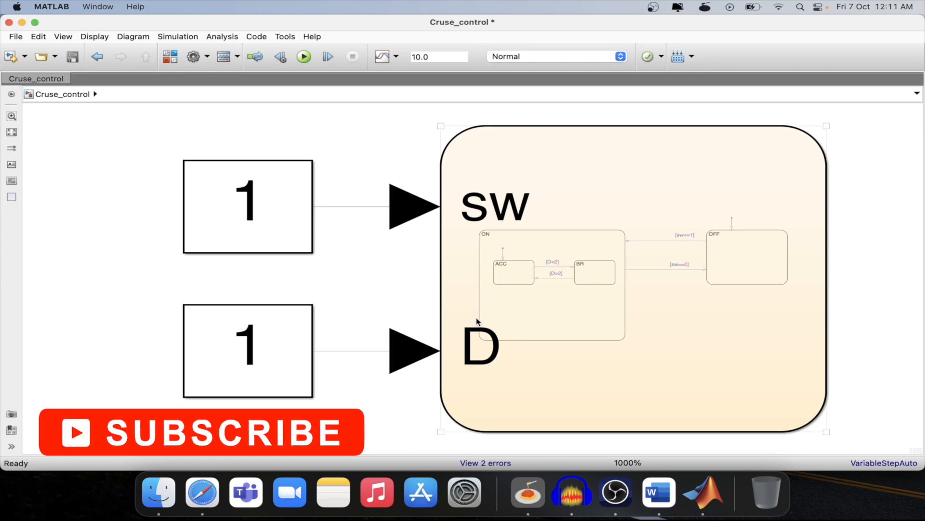
mouse_move(455, 303)
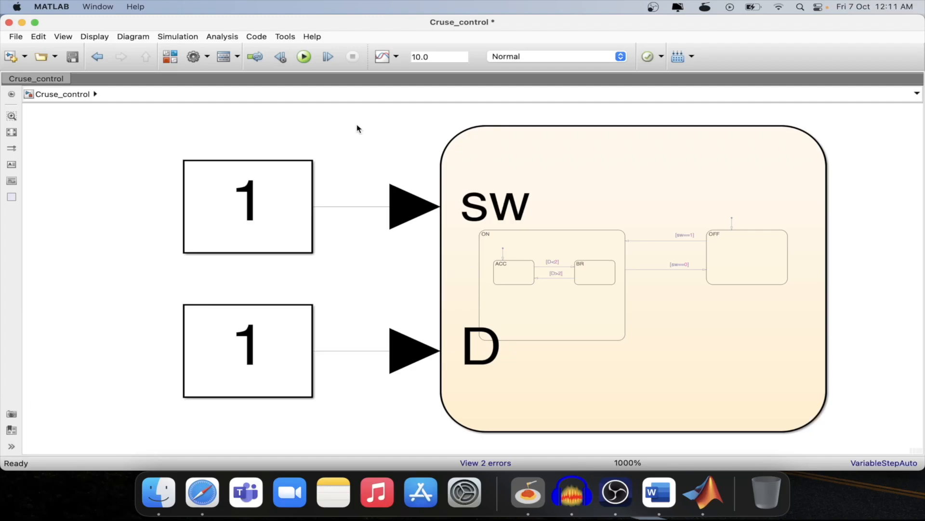
mouse_move(331, 60)
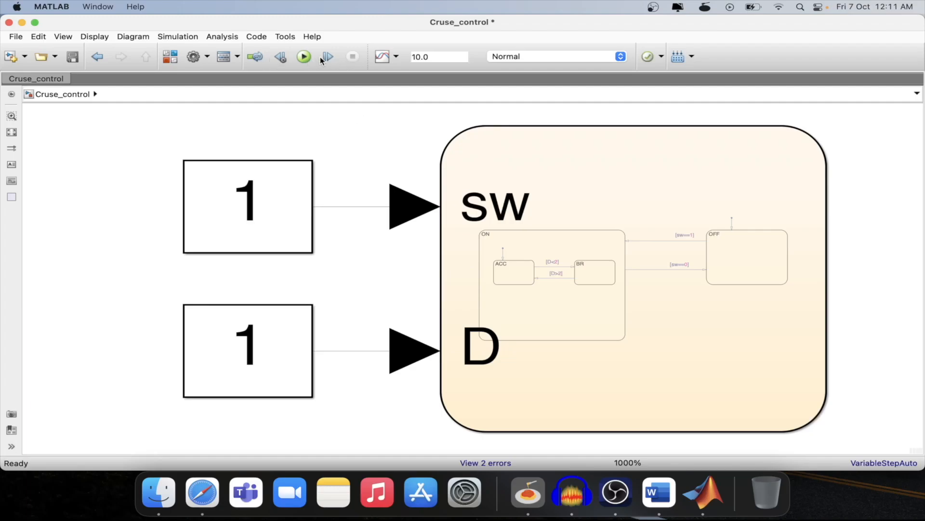
mouse_move(326, 56)
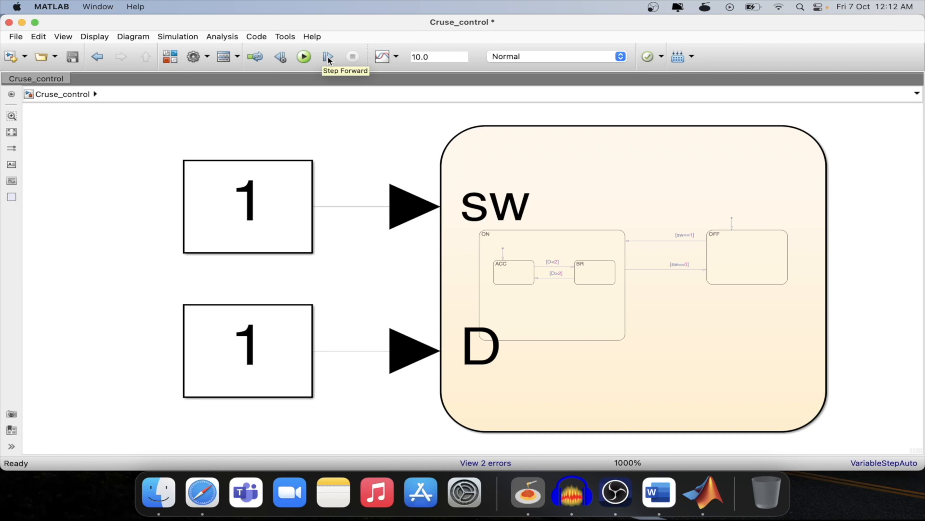
mouse_move(328, 59)
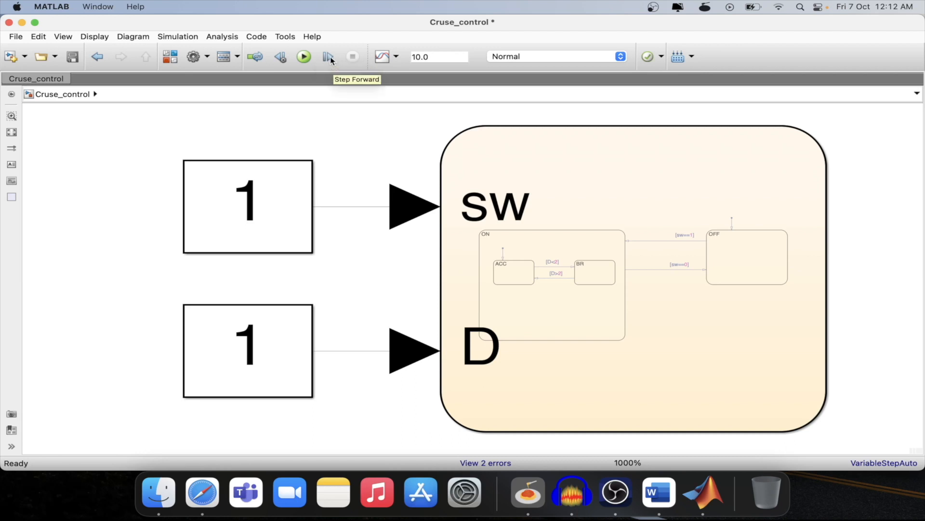
- Start step-by-step simulation of Cruse_control, pausing at T=0 with OFF active
left_click(304, 57)
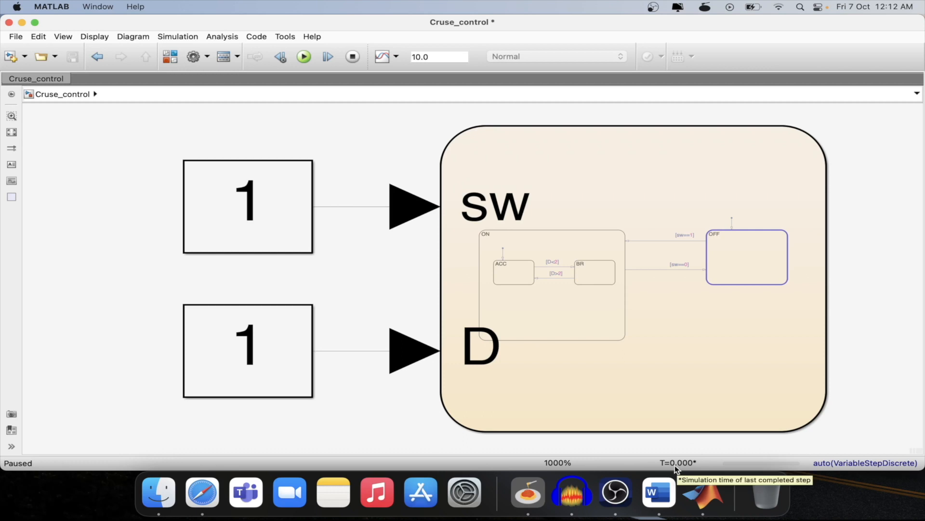
mouse_move(680, 468)
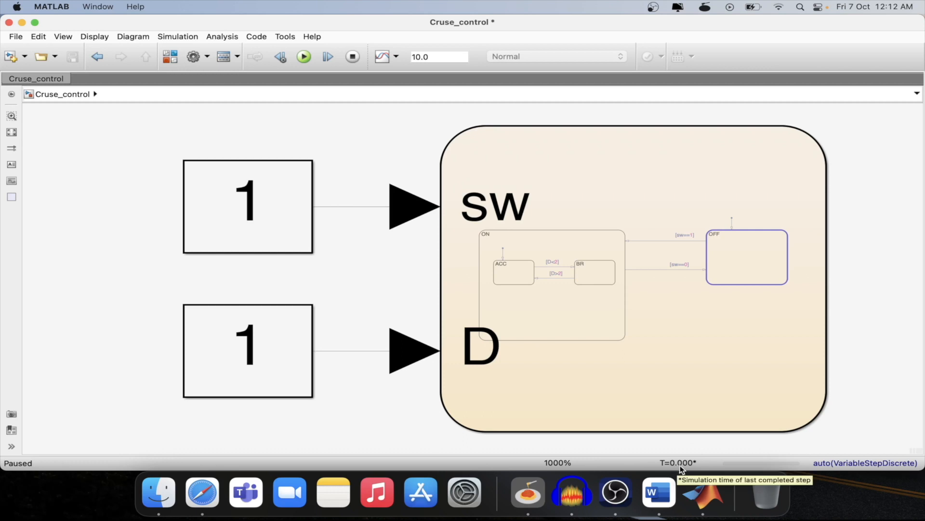
mouse_move(702, 461)
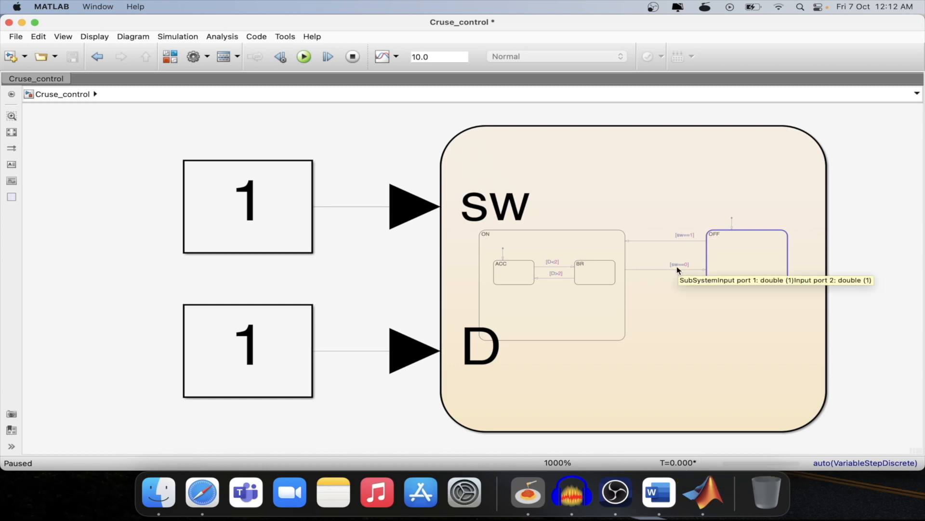
mouse_move(665, 265)
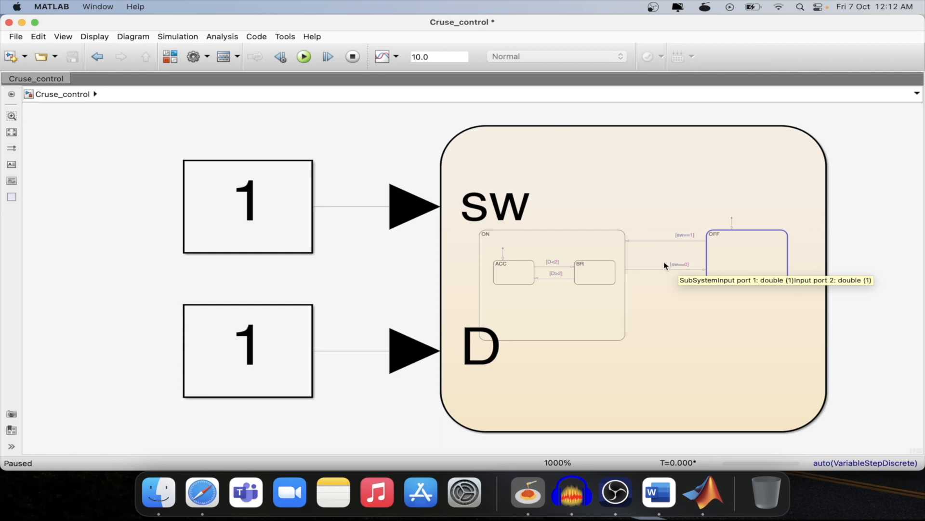
mouse_move(570, 281)
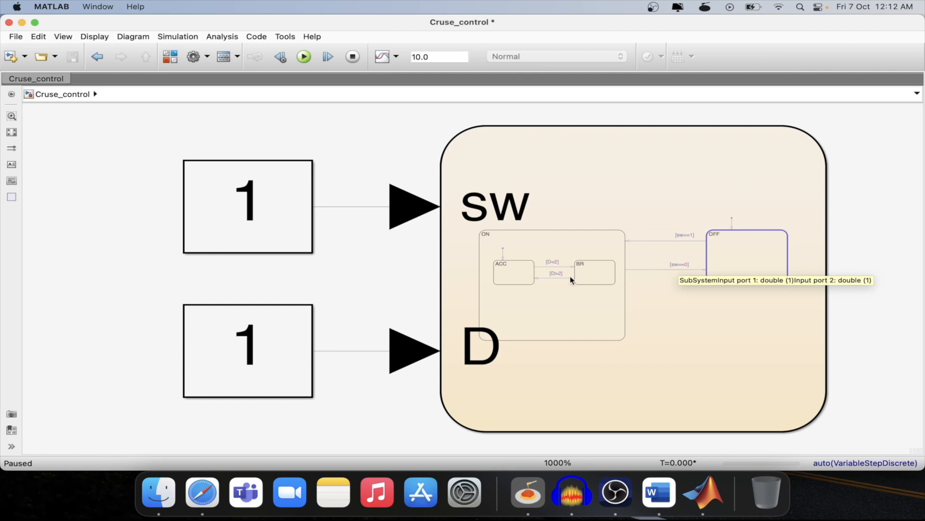
mouse_move(292, 212)
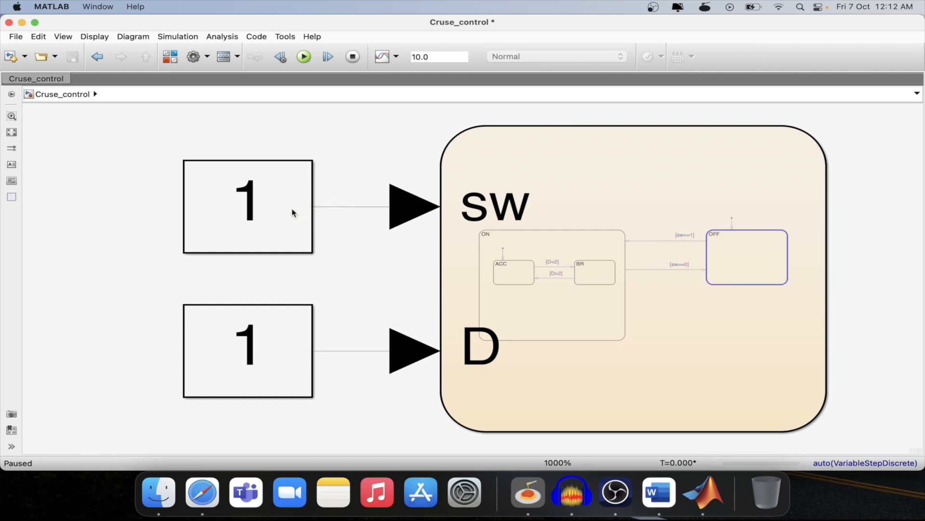
mouse_move(287, 218)
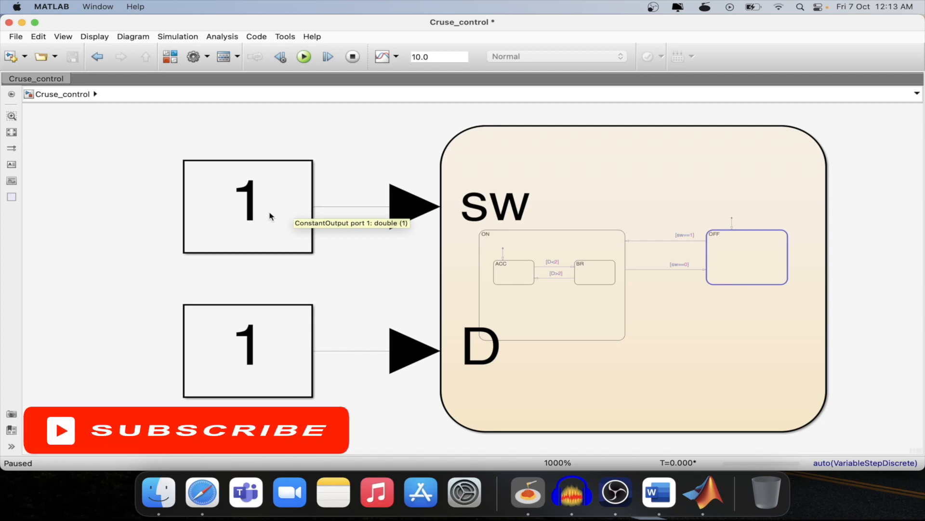
mouse_move(362, 214)
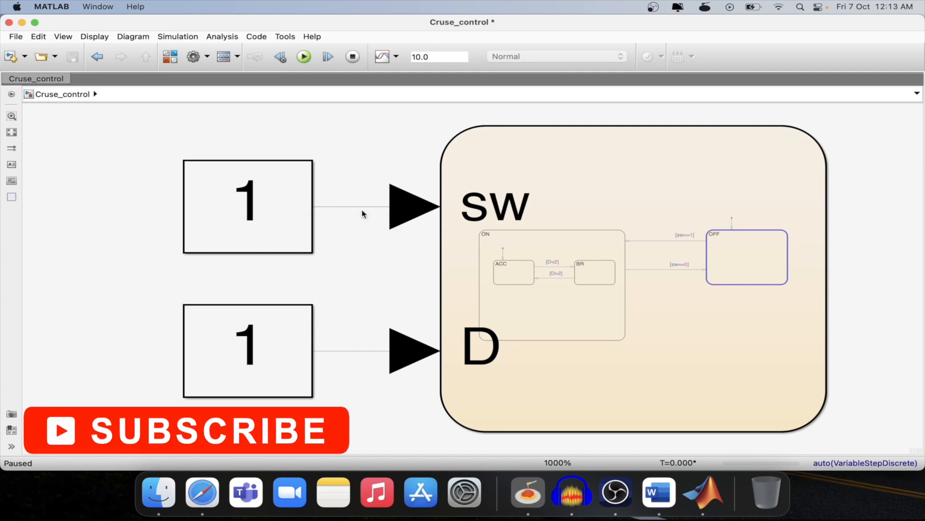
mouse_move(264, 343)
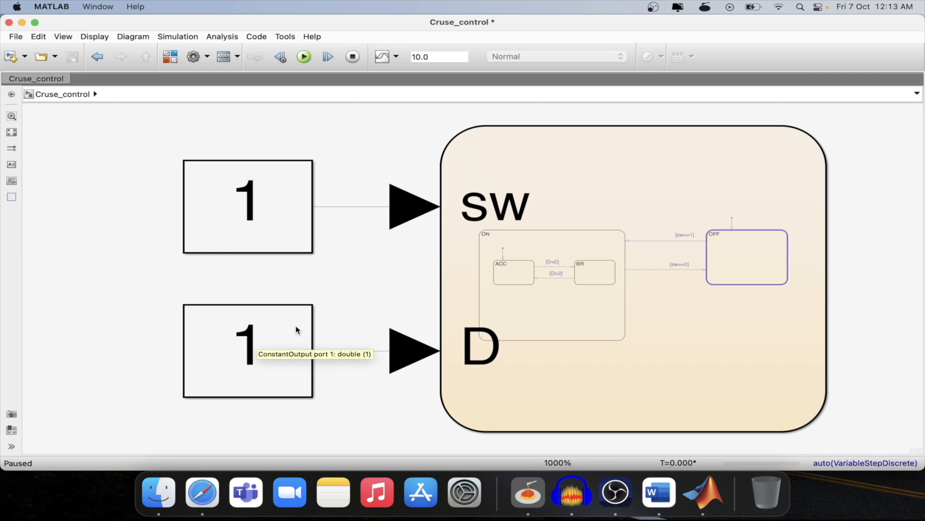
mouse_move(261, 237)
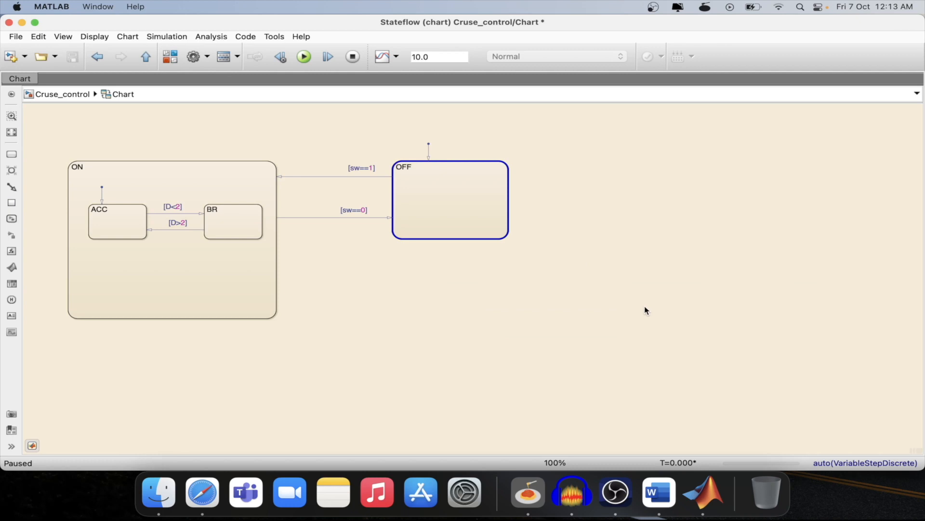
mouse_move(659, 317)
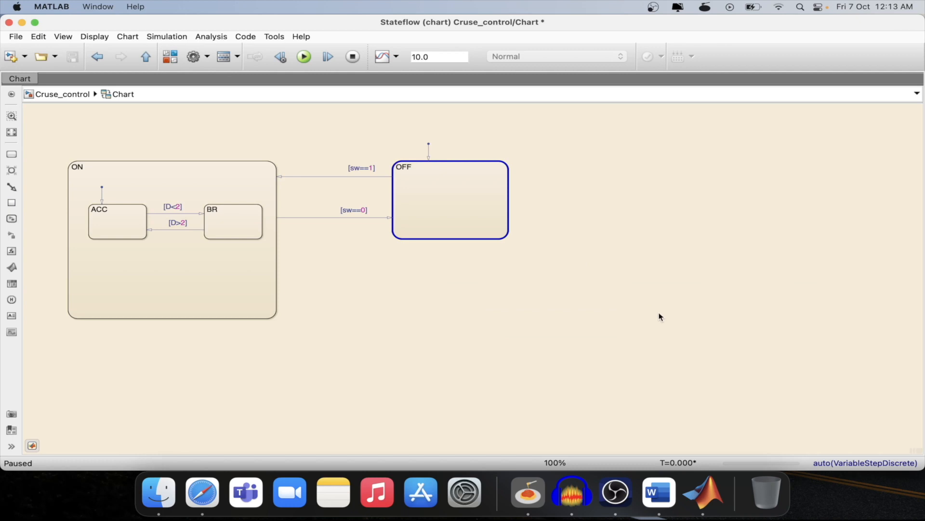
mouse_move(412, 106)
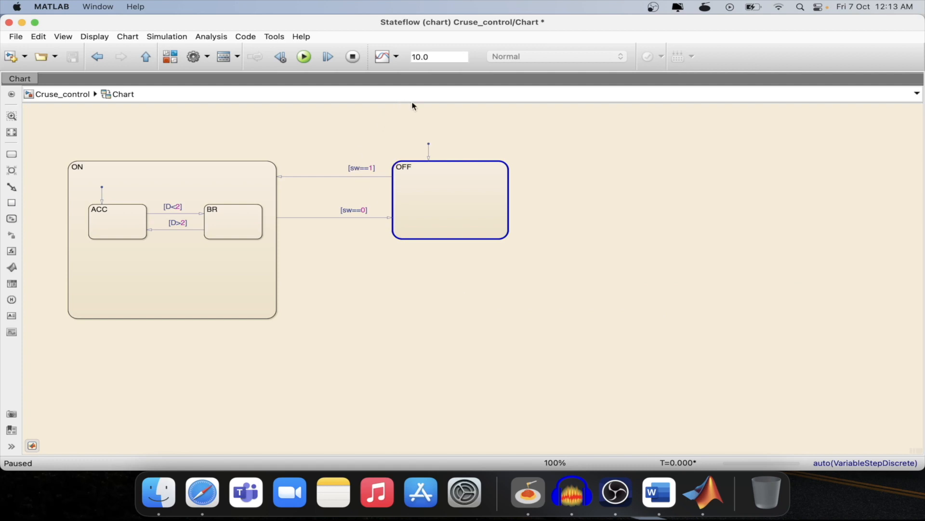
mouse_move(436, 156)
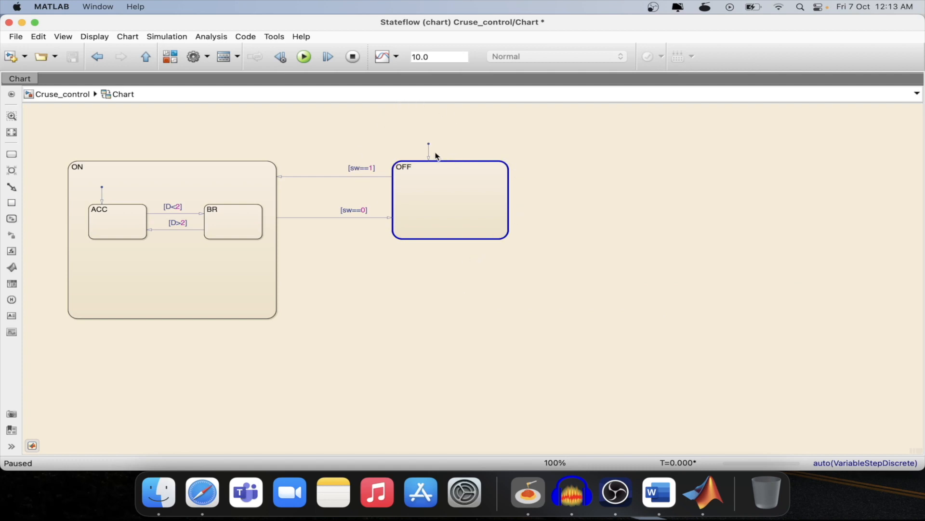
mouse_move(431, 156)
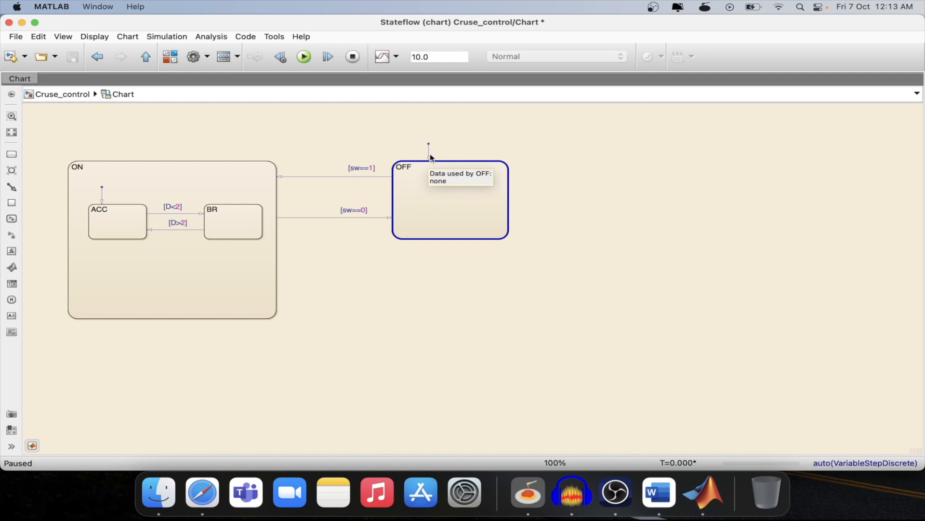
mouse_move(429, 148)
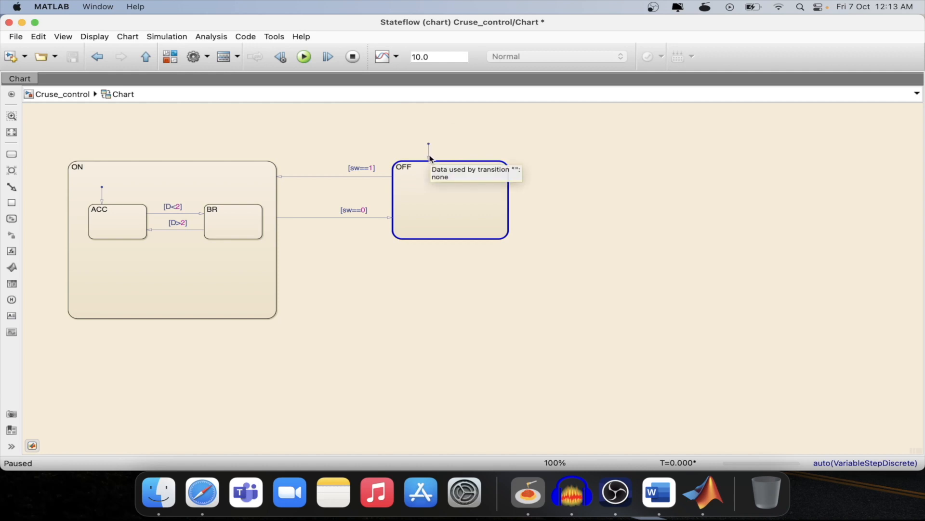
mouse_move(437, 168)
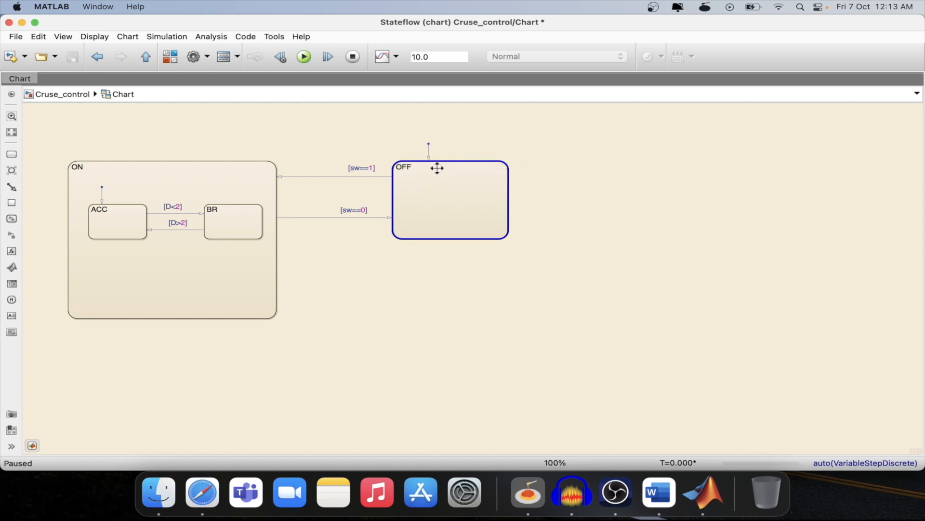
mouse_move(435, 191)
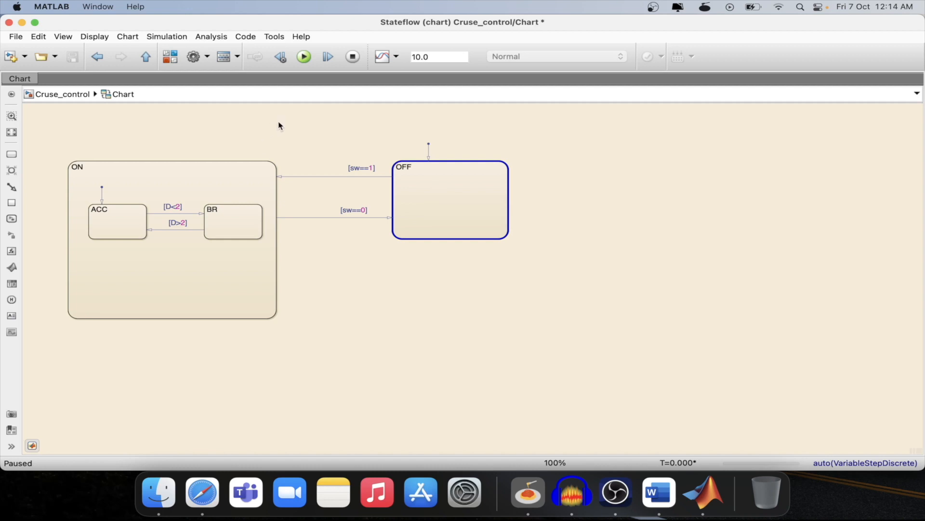
mouse_move(323, 84)
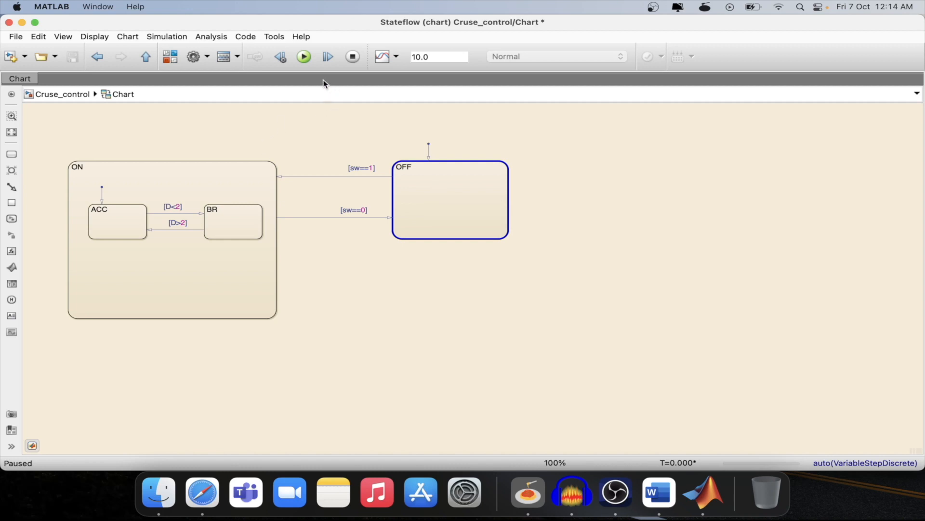
- Return from the chart to the top-level Cruse_control model
left_click(145, 56)
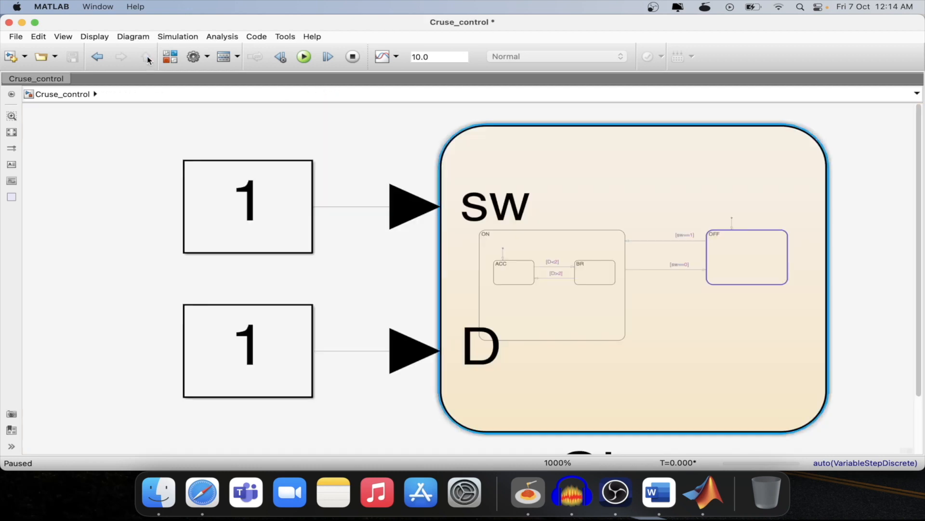
mouse_move(395, 207)
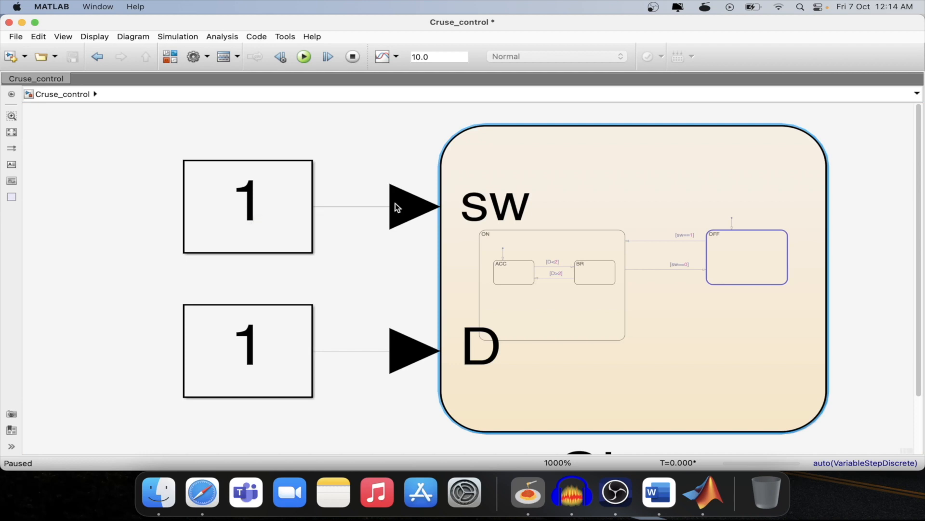
mouse_move(259, 359)
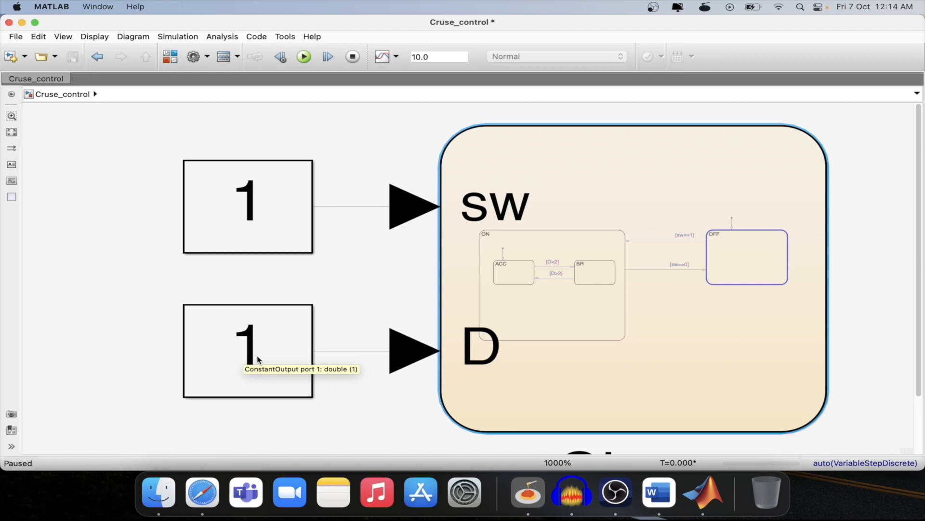
mouse_move(583, 289)
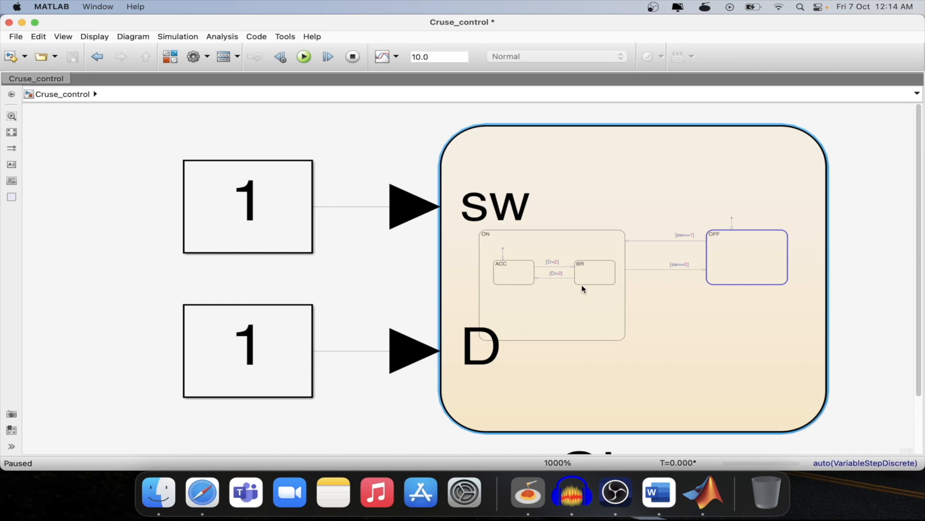
mouse_move(583, 289)
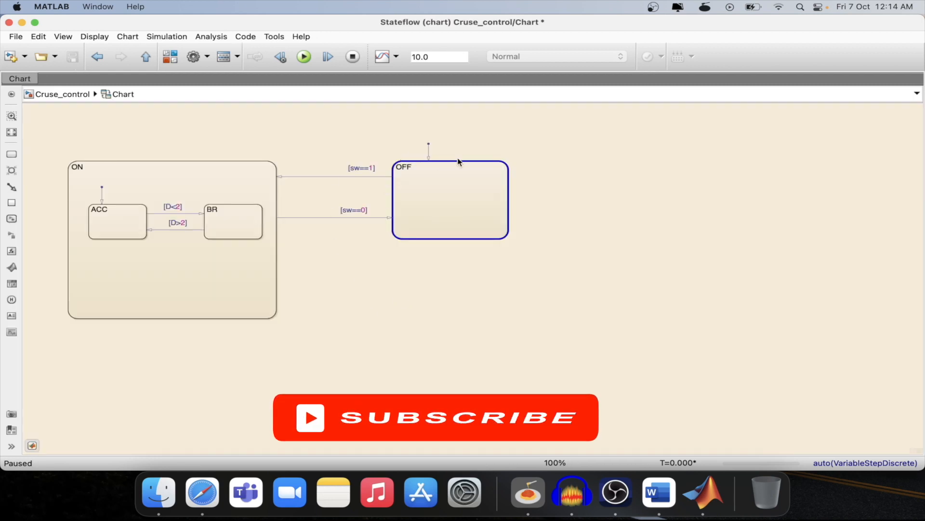
mouse_move(497, 239)
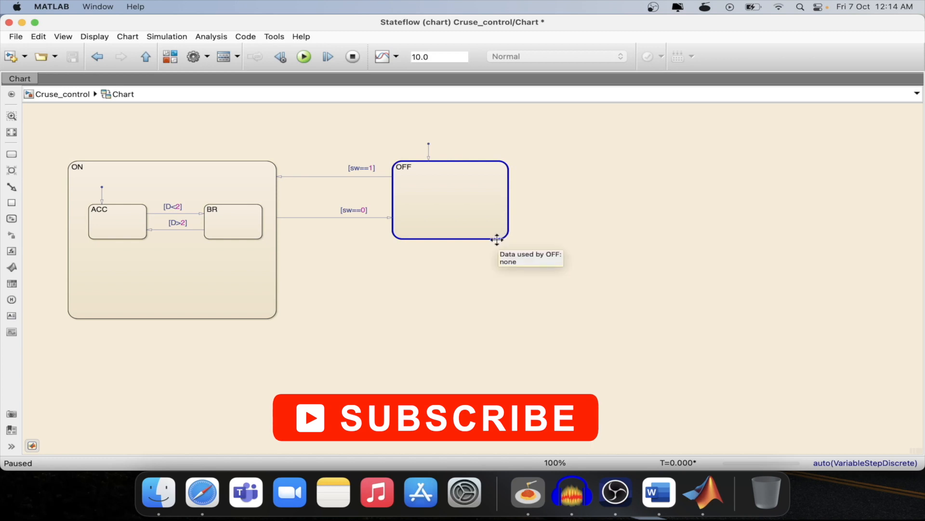
mouse_move(460, 173)
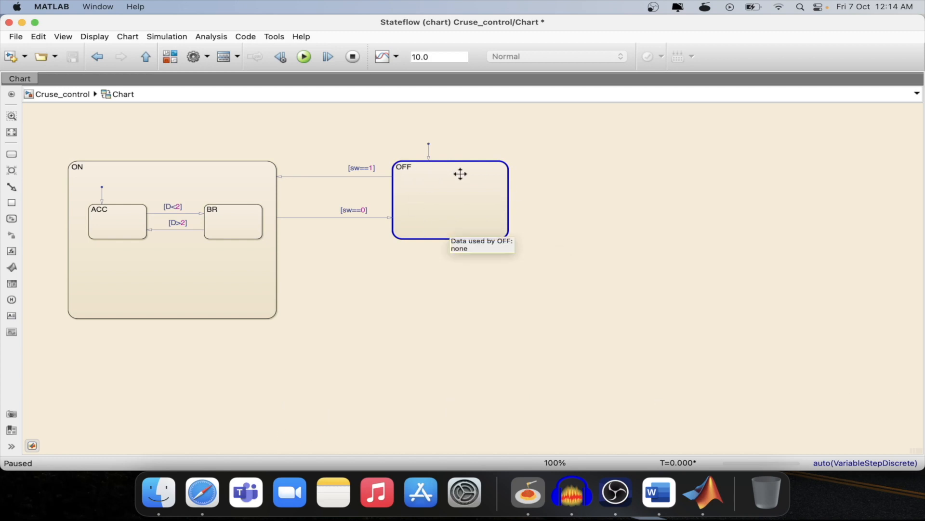
mouse_move(334, 109)
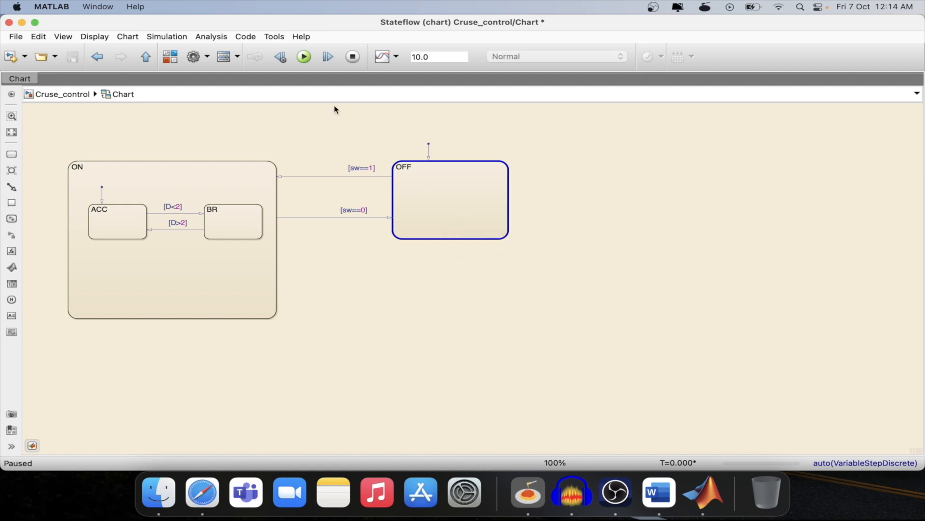
mouse_move(332, 77)
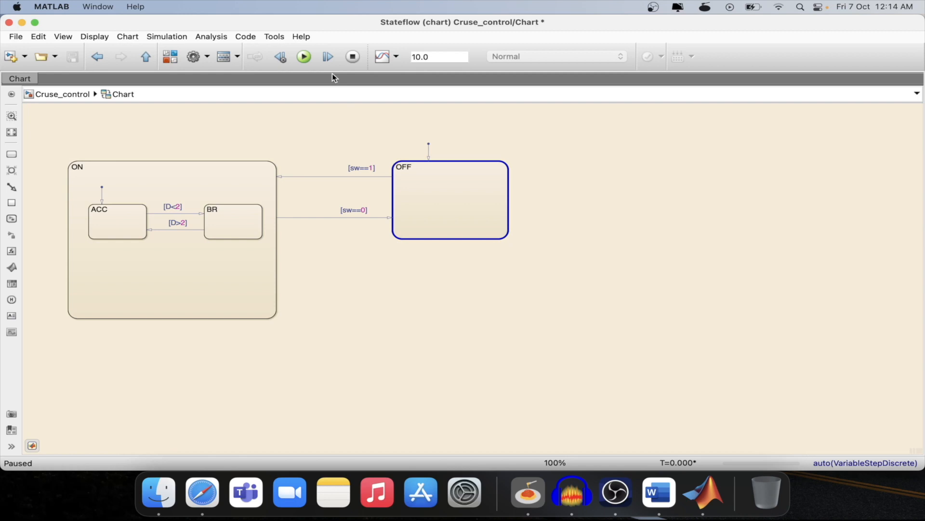
mouse_move(328, 56)
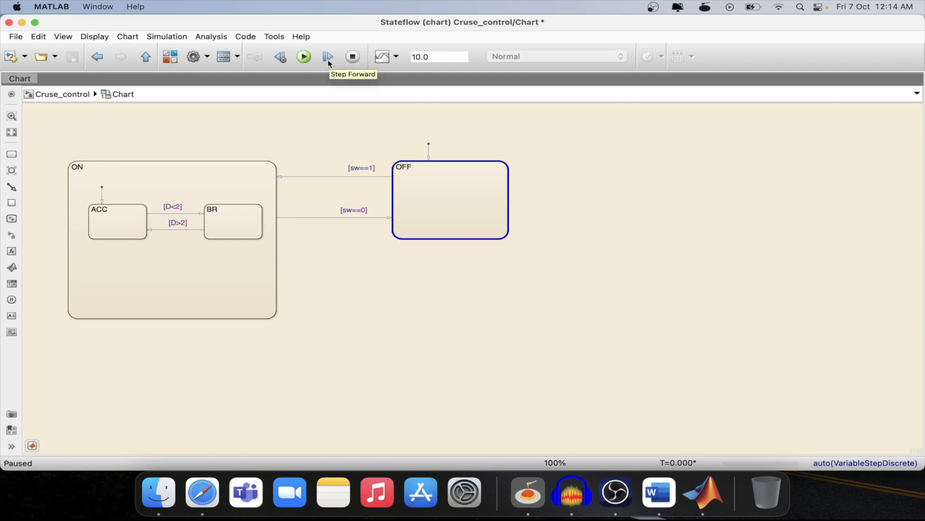
- Step the simulation forward to T=0.2 so ON and ACC become active
left_click(327, 56)
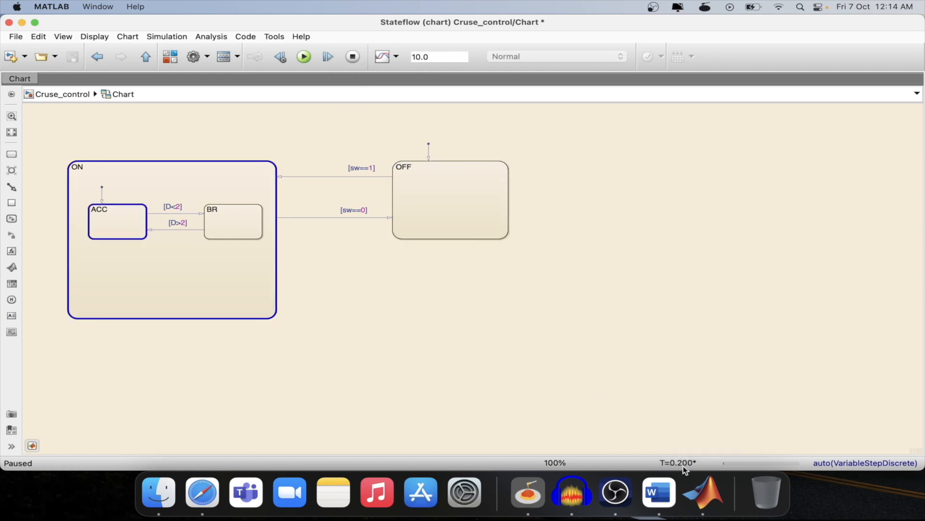
mouse_move(672, 469)
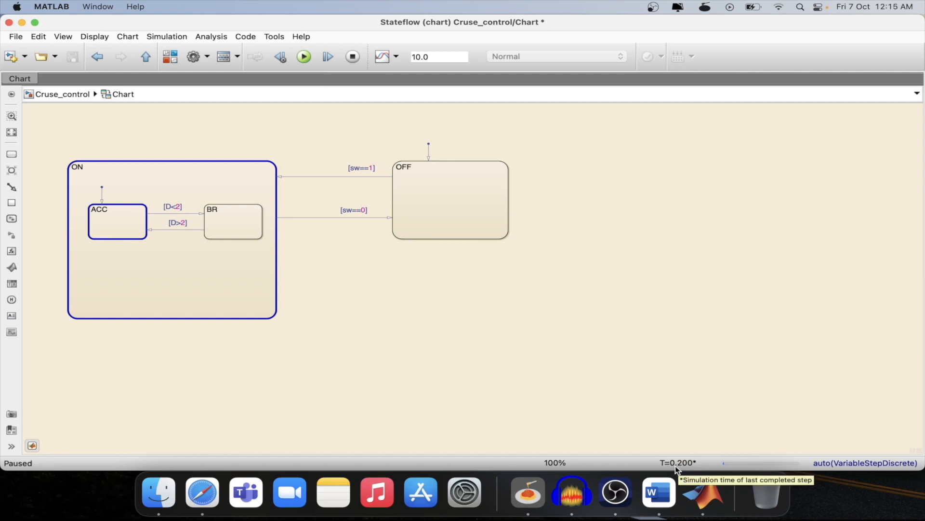
mouse_move(76, 334)
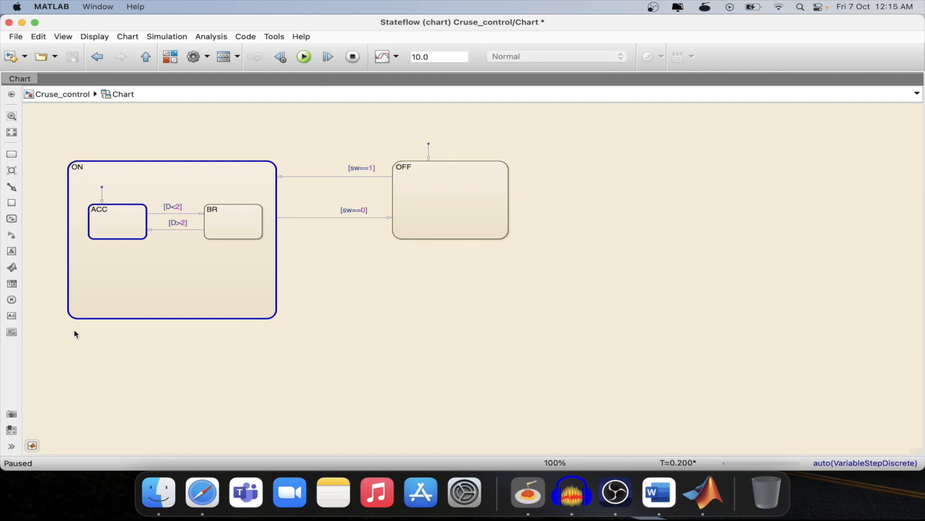
mouse_move(92, 182)
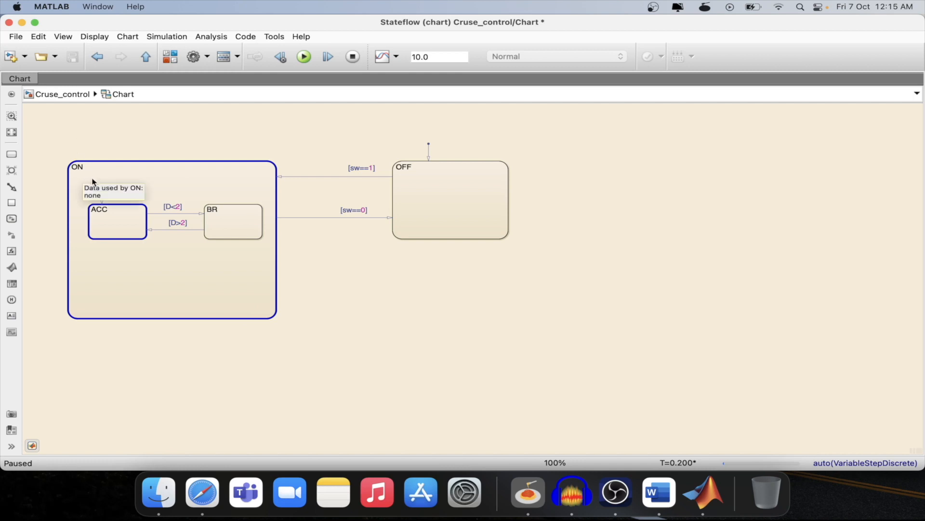
mouse_move(113, 215)
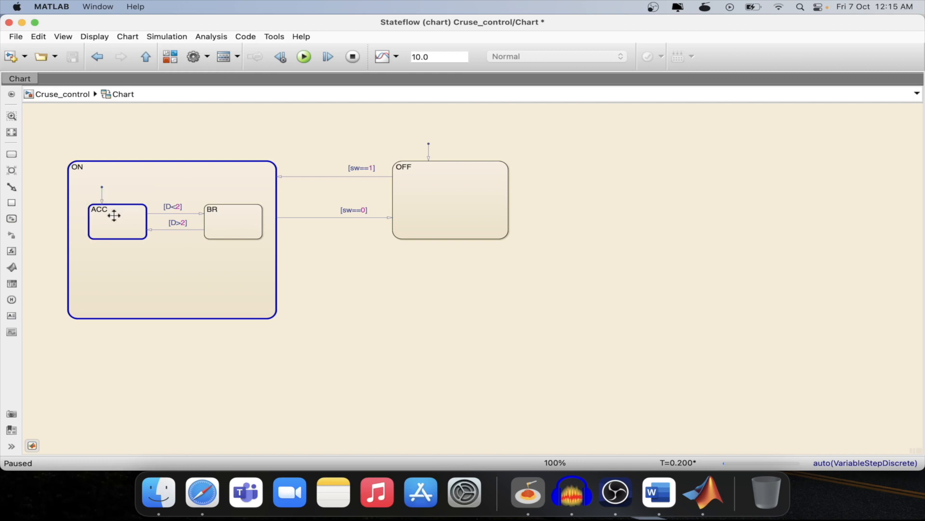
mouse_move(114, 216)
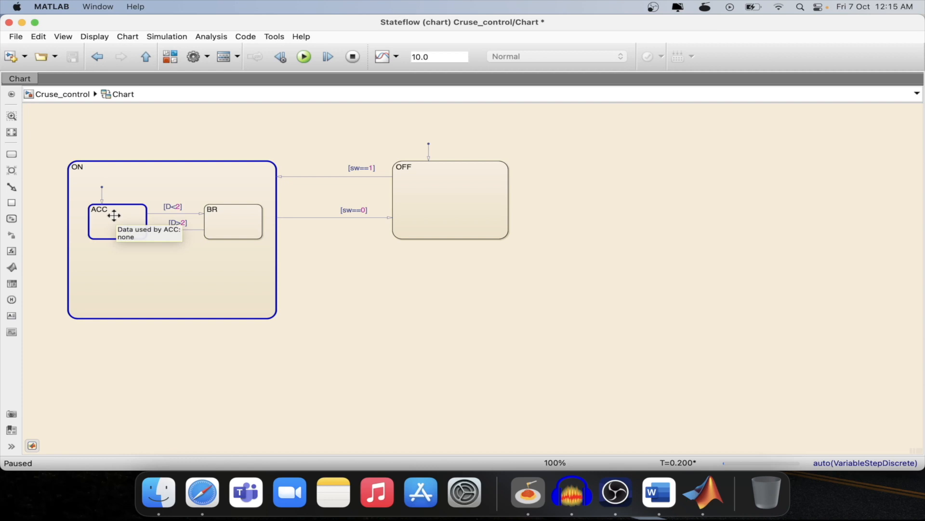
mouse_move(119, 210)
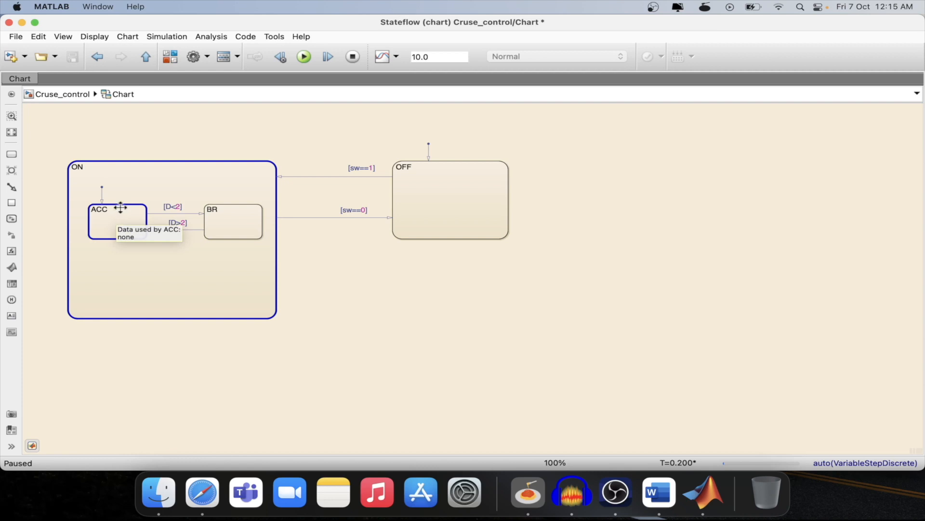
mouse_move(58, 240)
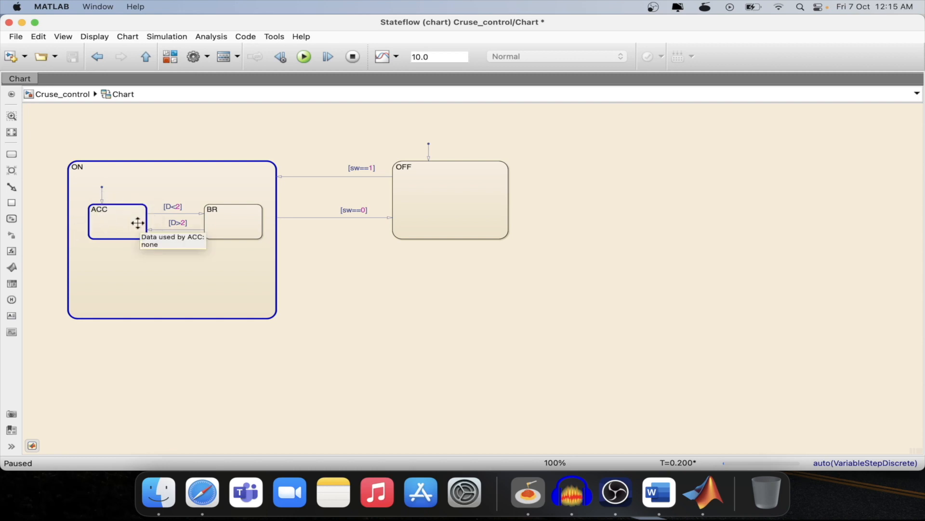
mouse_move(285, 327)
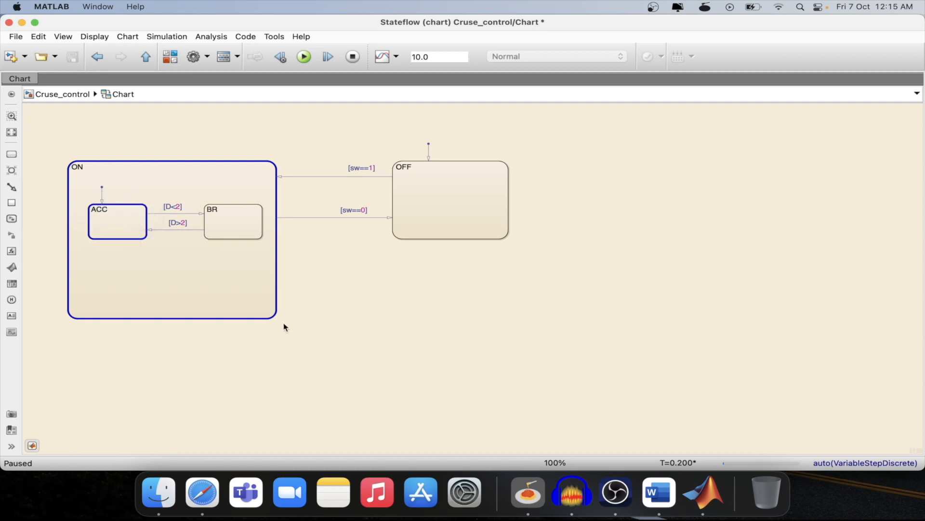
mouse_move(375, 338)
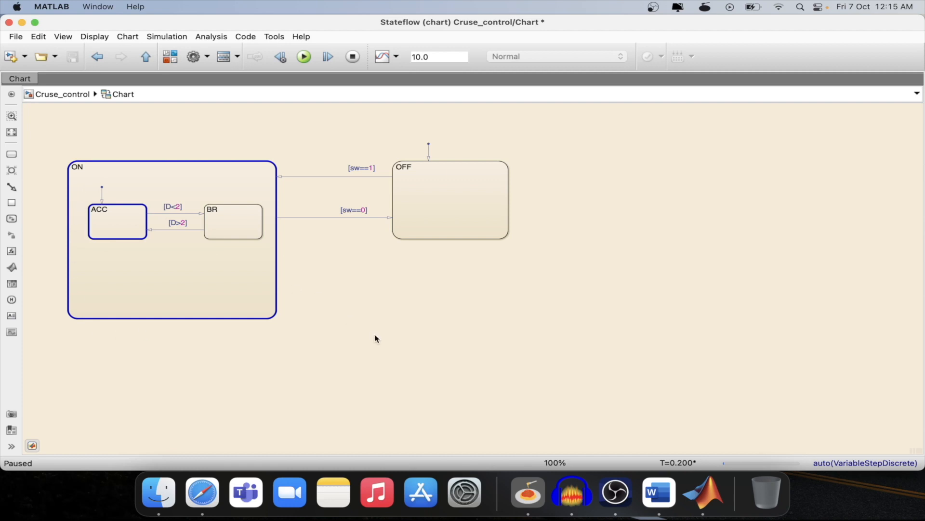
mouse_move(396, 331)
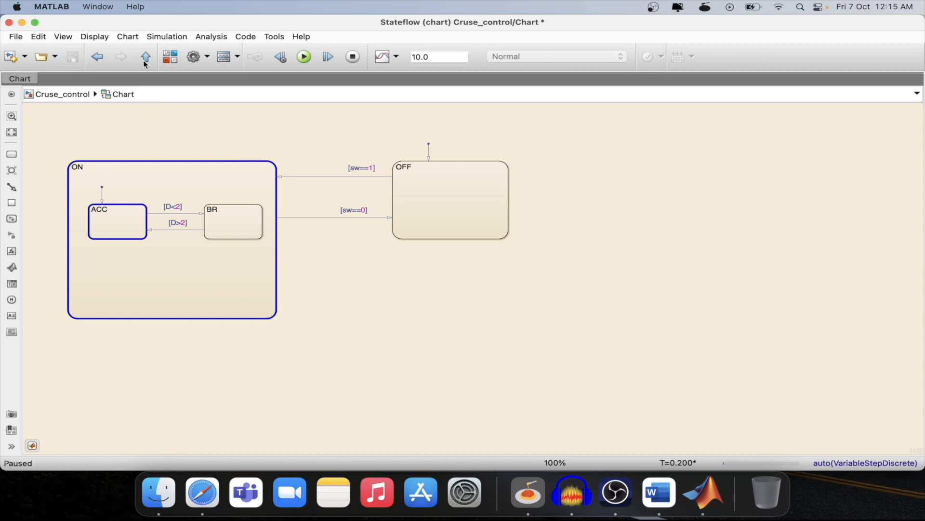
mouse_move(146, 57)
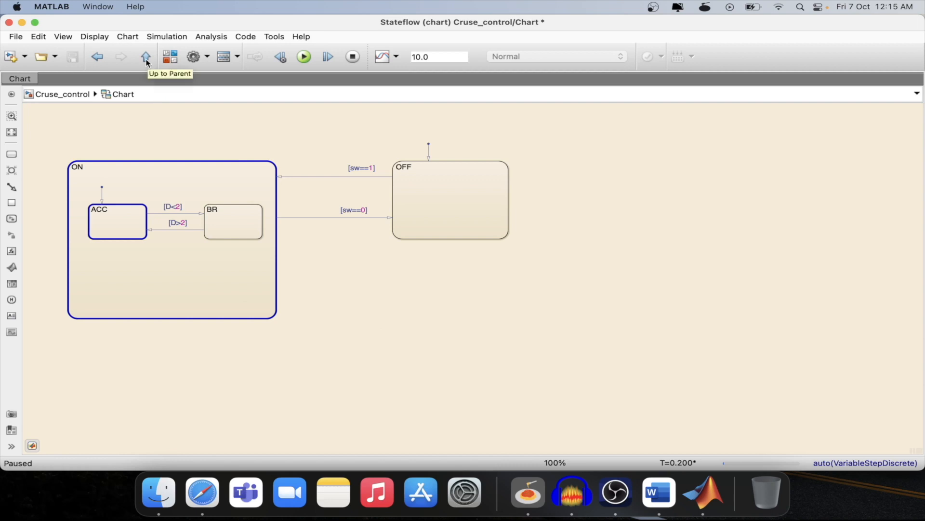
mouse_move(172, 214)
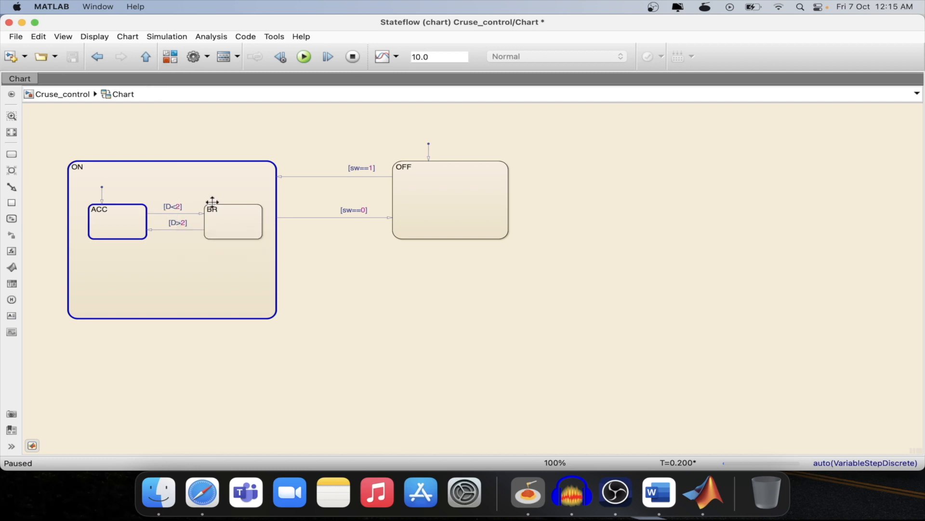
mouse_move(328, 71)
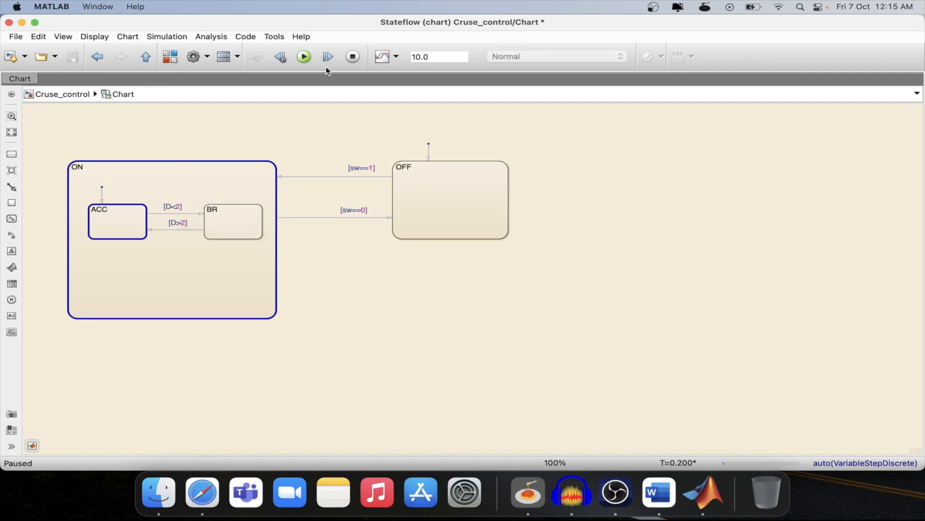
- Step the simulation to T=0.4 so BR becomes the active substate in ON
left_click(233, 221)
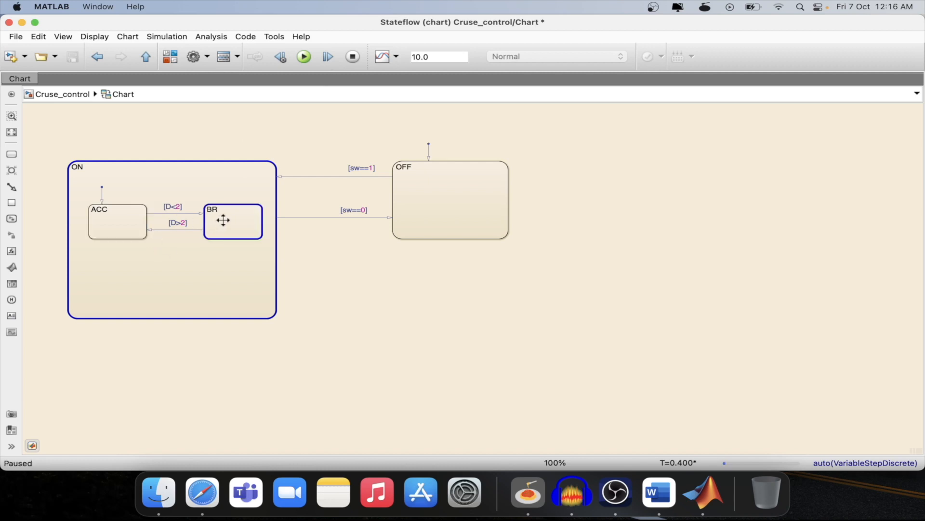
mouse_move(224, 220)
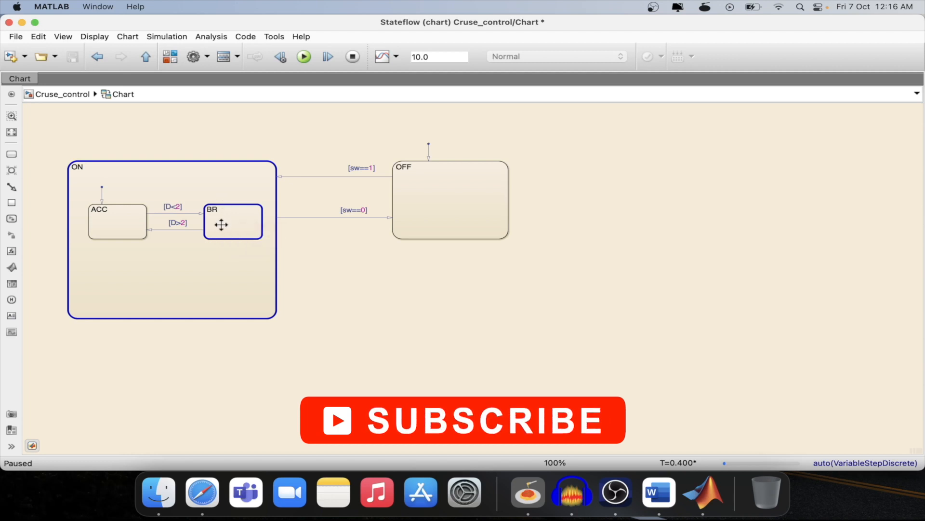
mouse_move(221, 226)
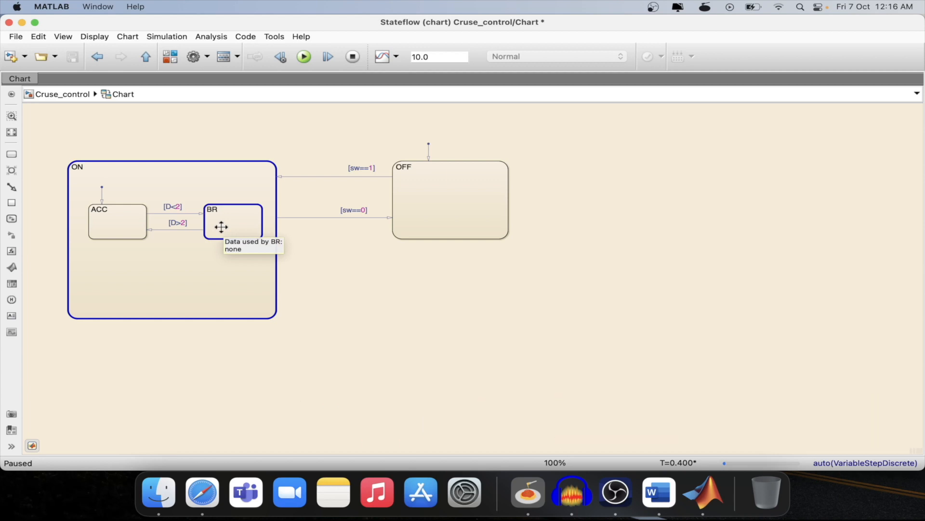
mouse_move(234, 219)
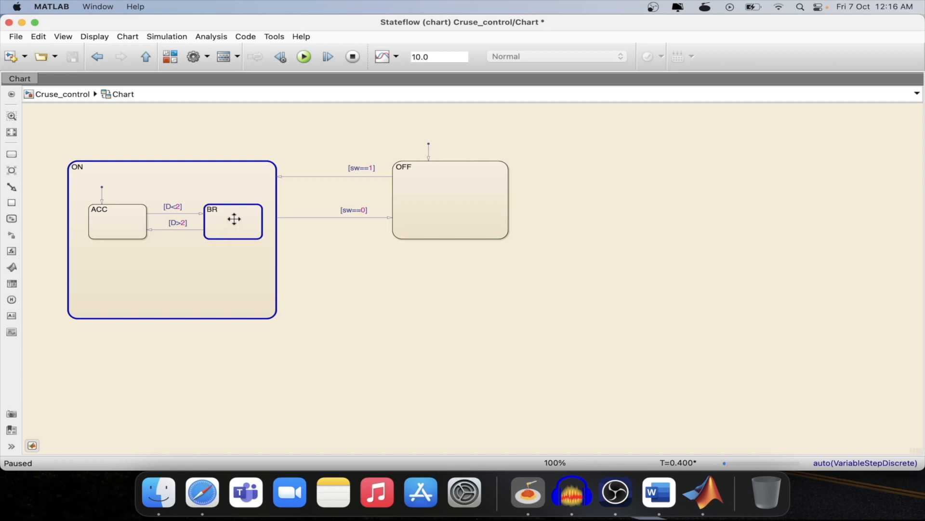
mouse_move(225, 228)
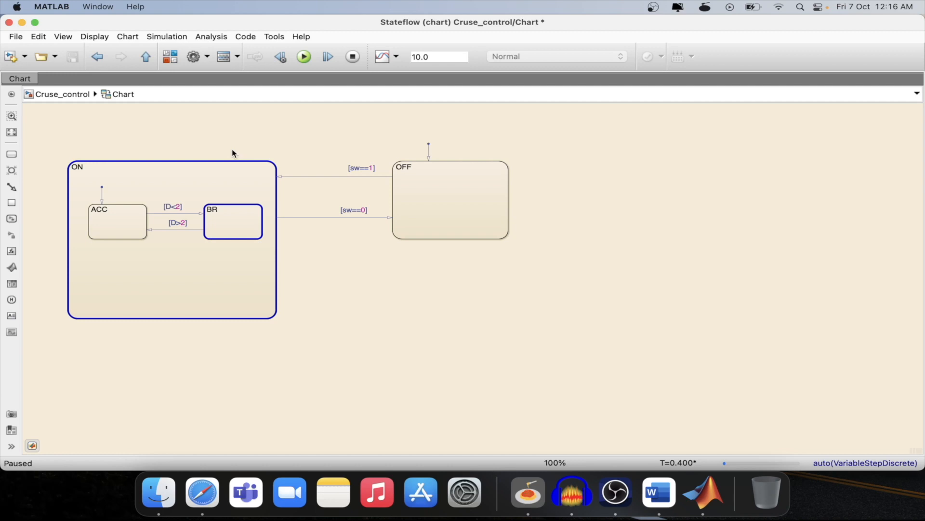
mouse_move(258, 279)
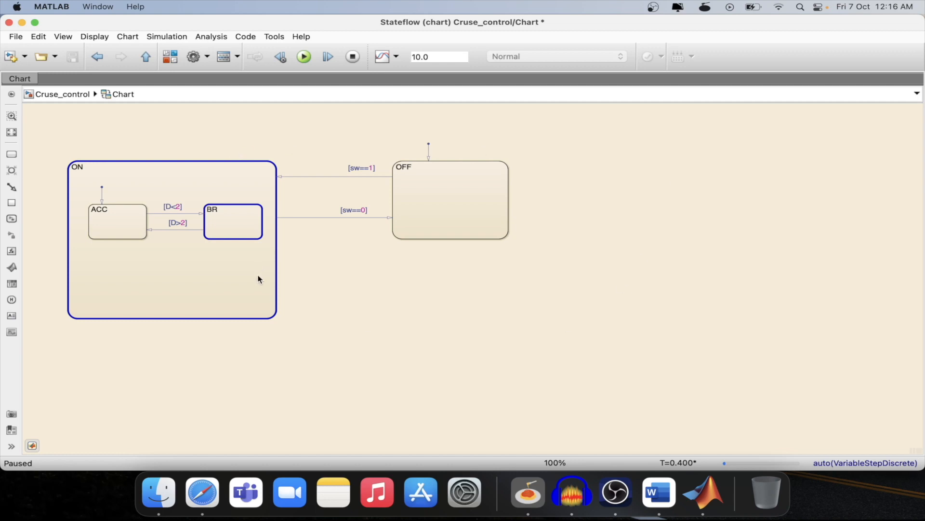
mouse_move(191, 137)
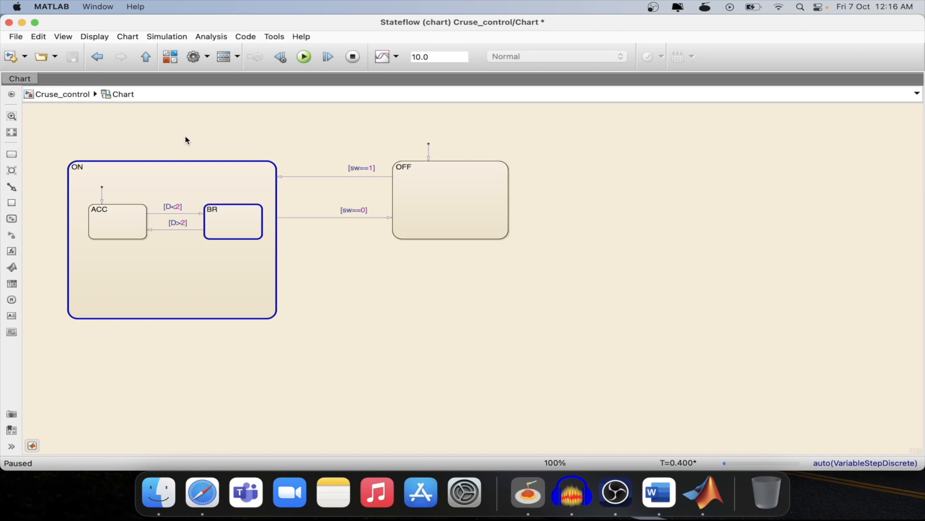
mouse_move(145, 56)
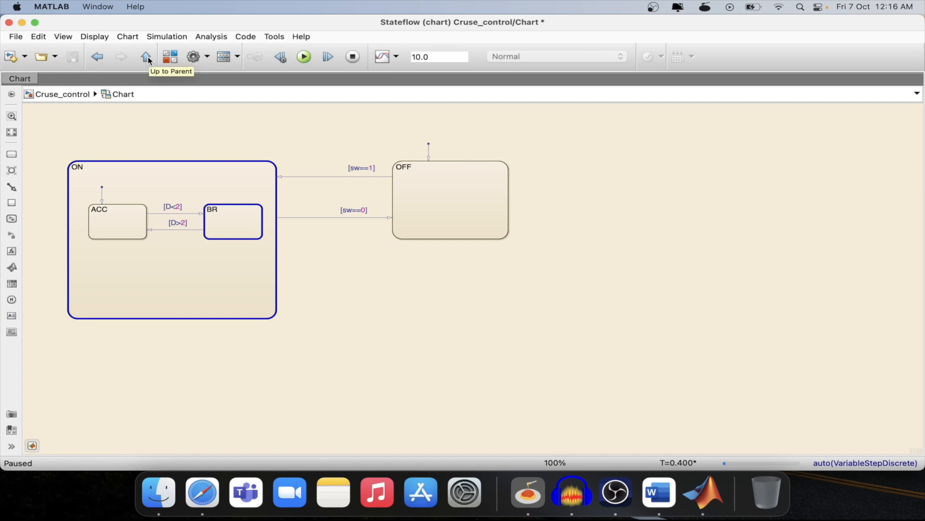
- Go up to Cruse_control and set the Constant1 block value from 1 to 4
left_click(145, 56)
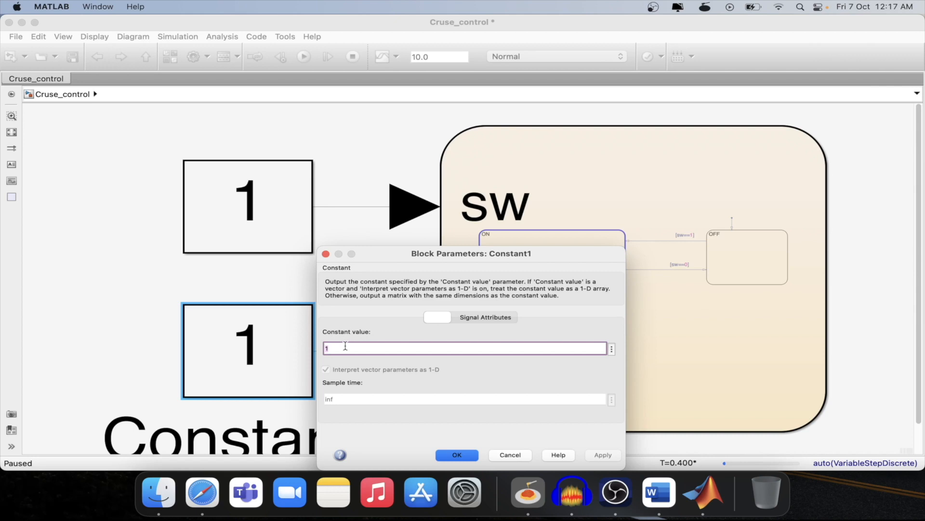
type("4")
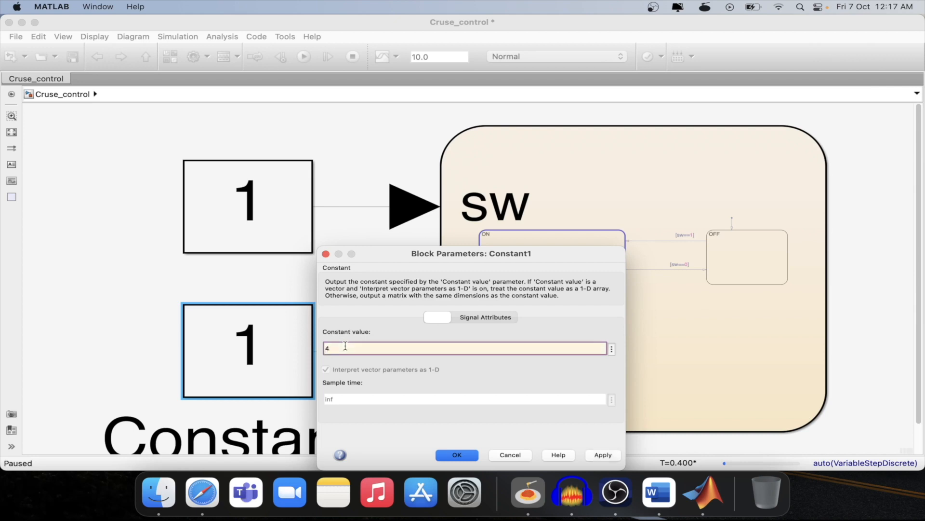
left_click(457, 455)
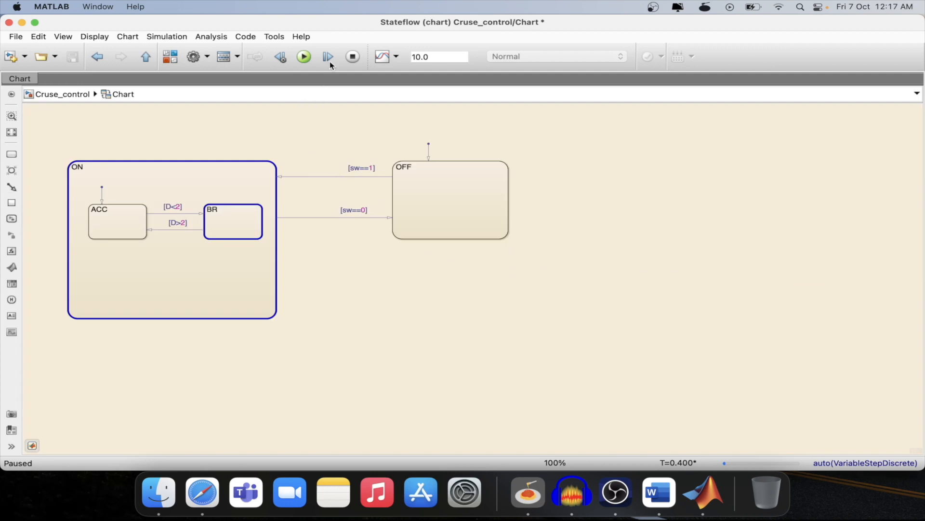
mouse_move(173, 221)
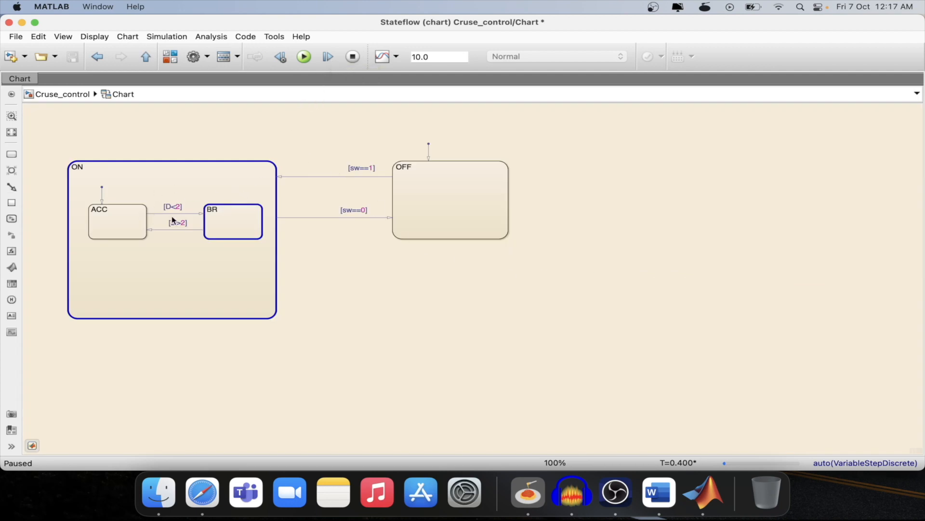
mouse_move(186, 206)
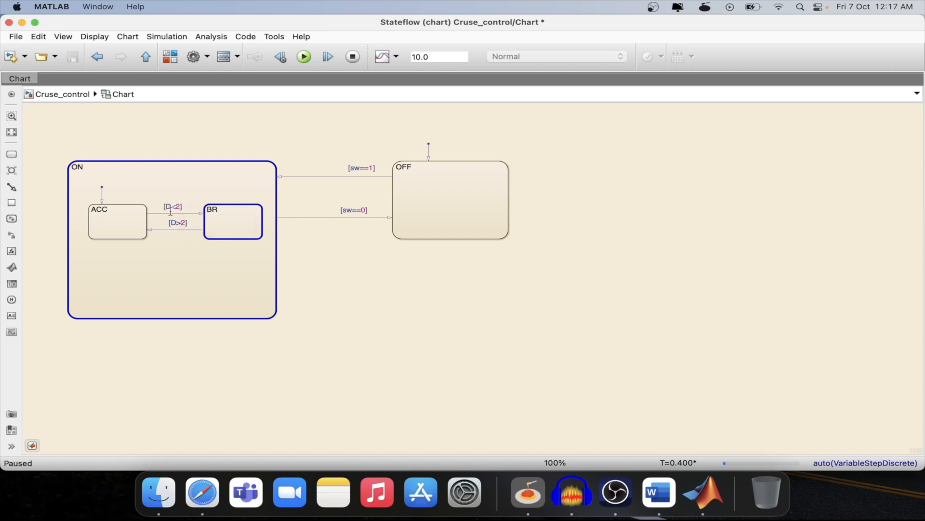
mouse_move(186, 197)
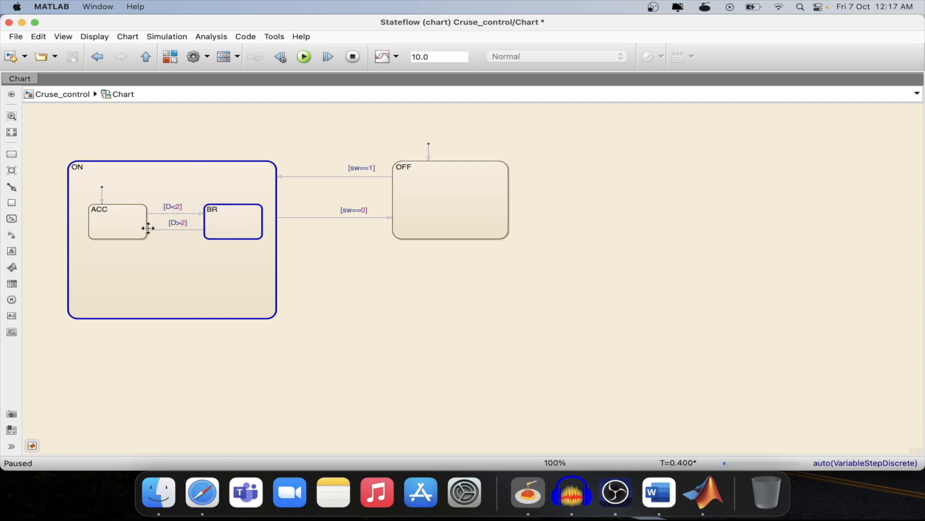
mouse_move(139, 229)
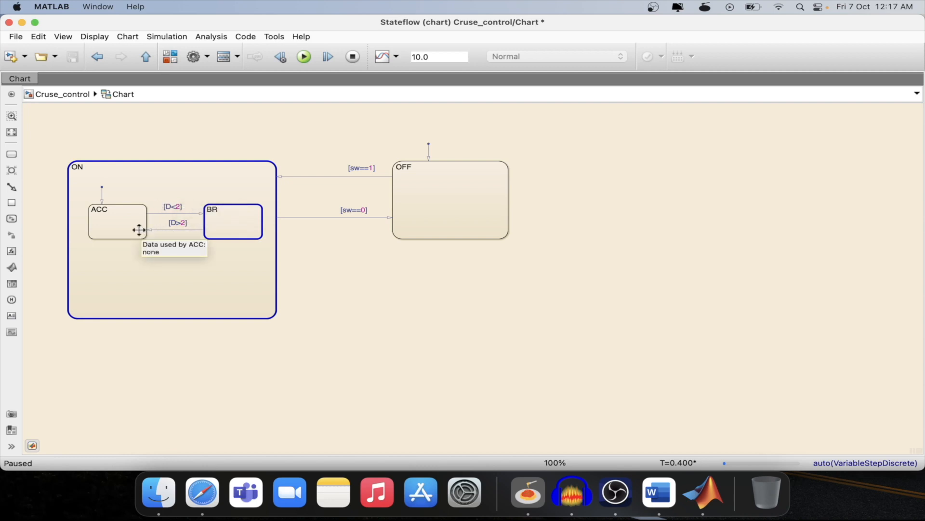
mouse_move(229, 261)
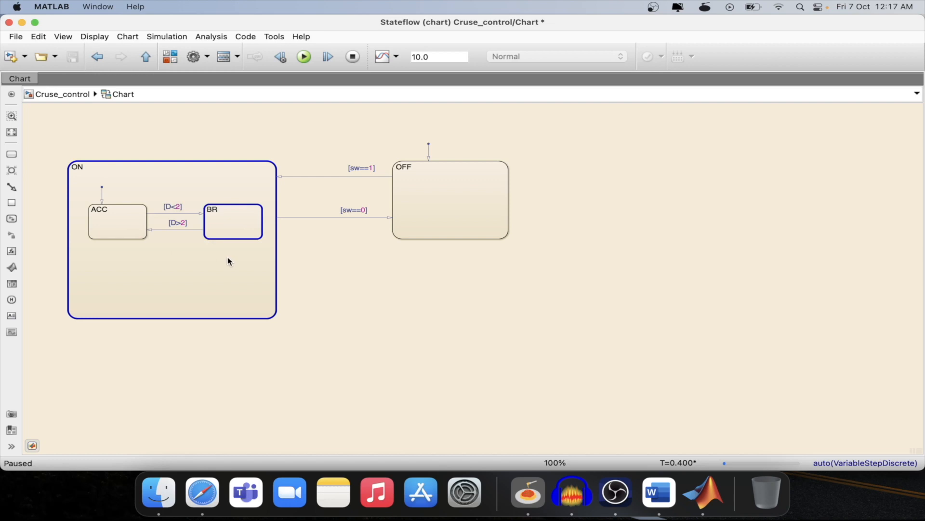
mouse_move(328, 56)
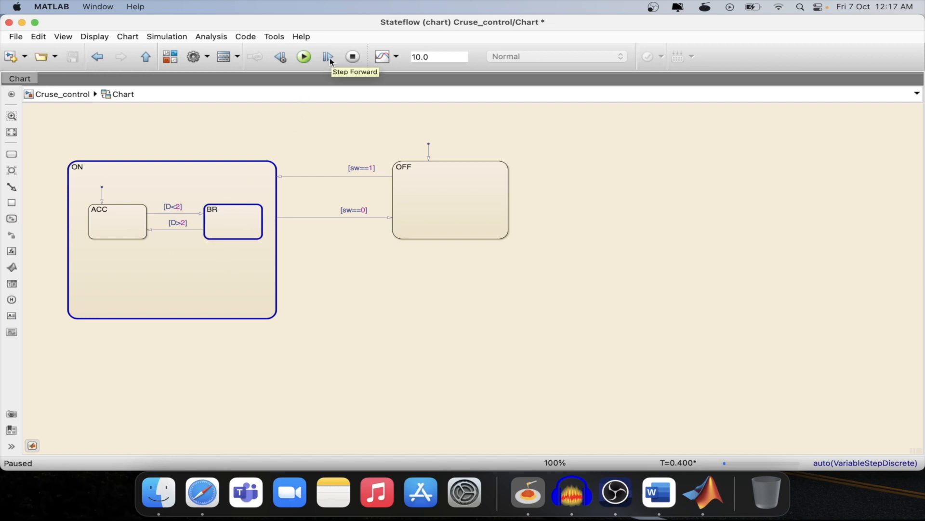
- Step the simulation to T=0.6, making ACC the active substate inside ON
left_click(328, 55)
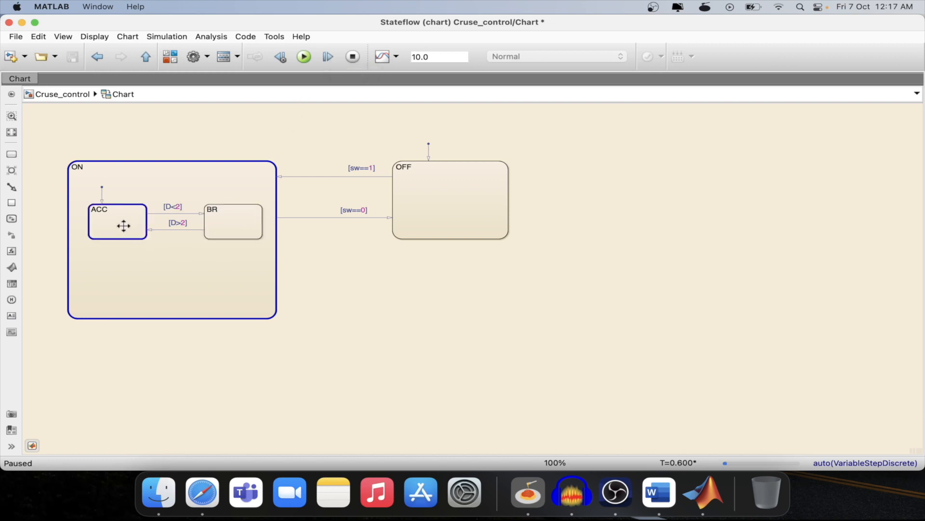
mouse_move(132, 223)
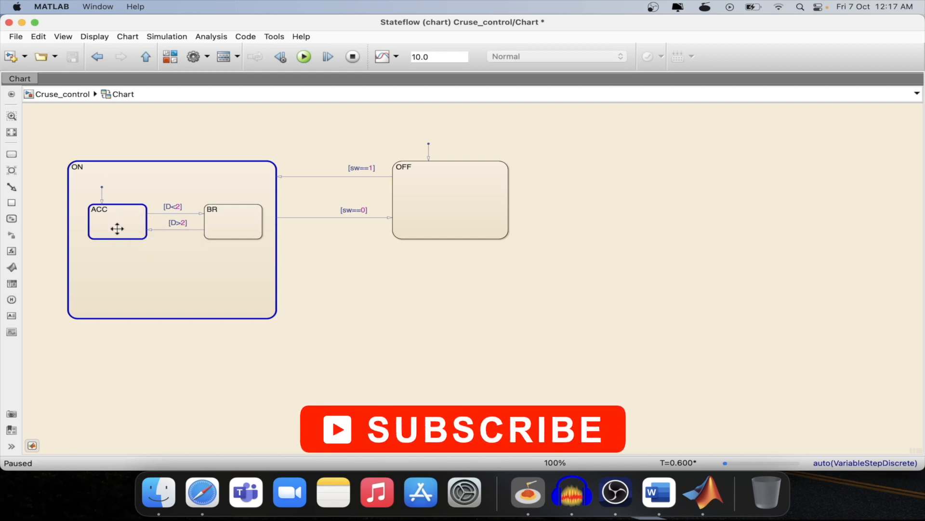
mouse_move(113, 223)
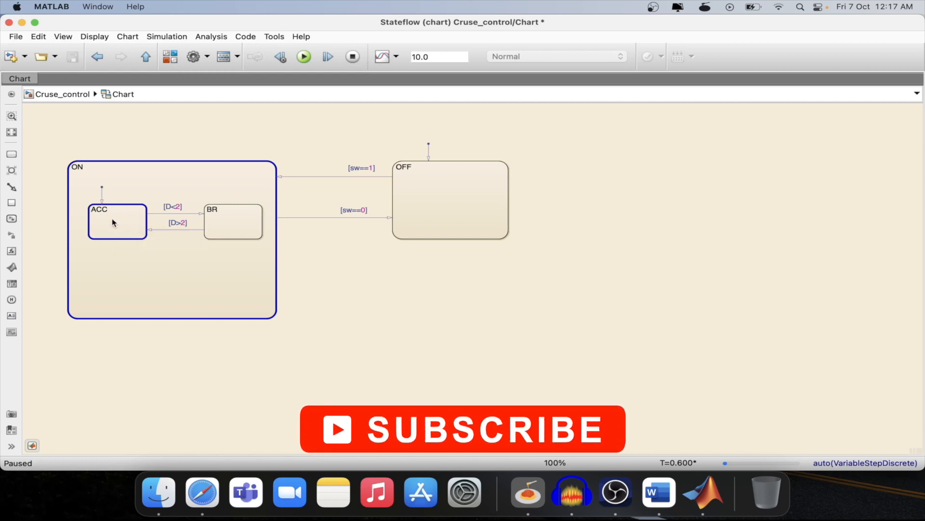
left_click(178, 332)
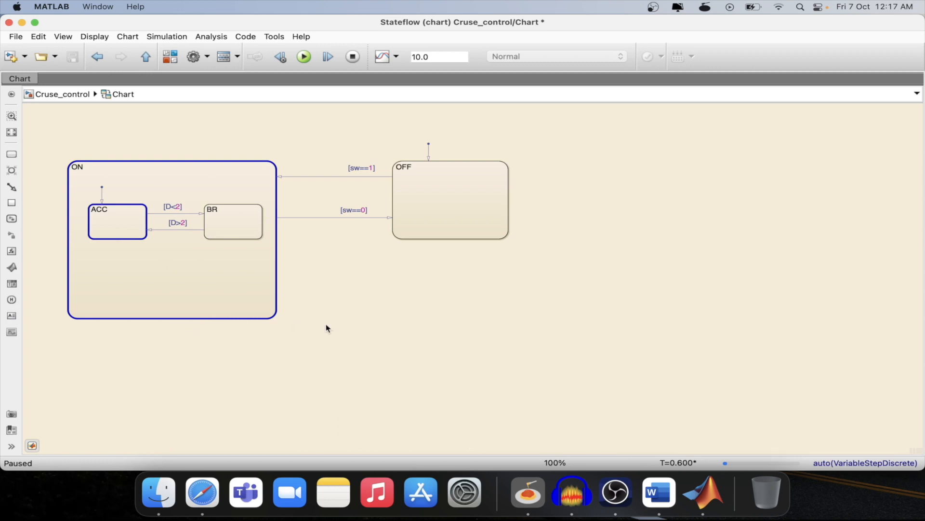
mouse_move(370, 288)
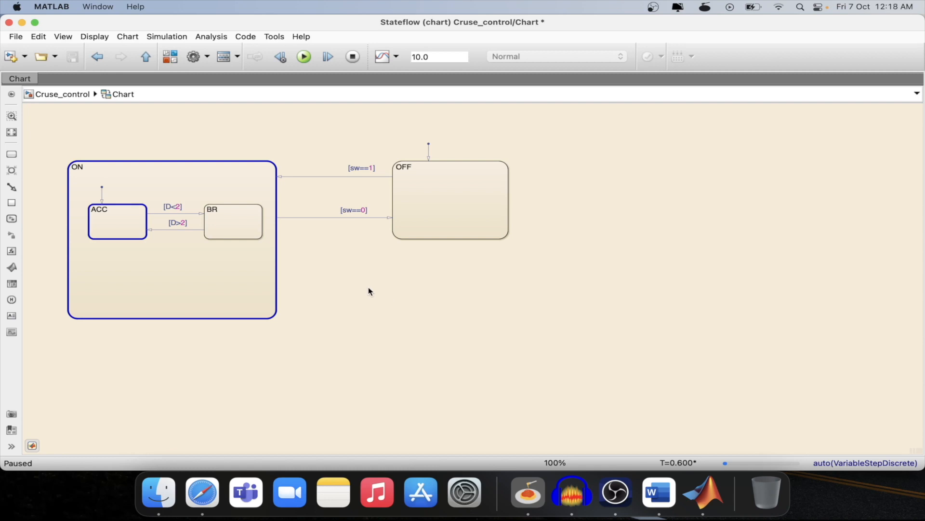
mouse_move(189, 207)
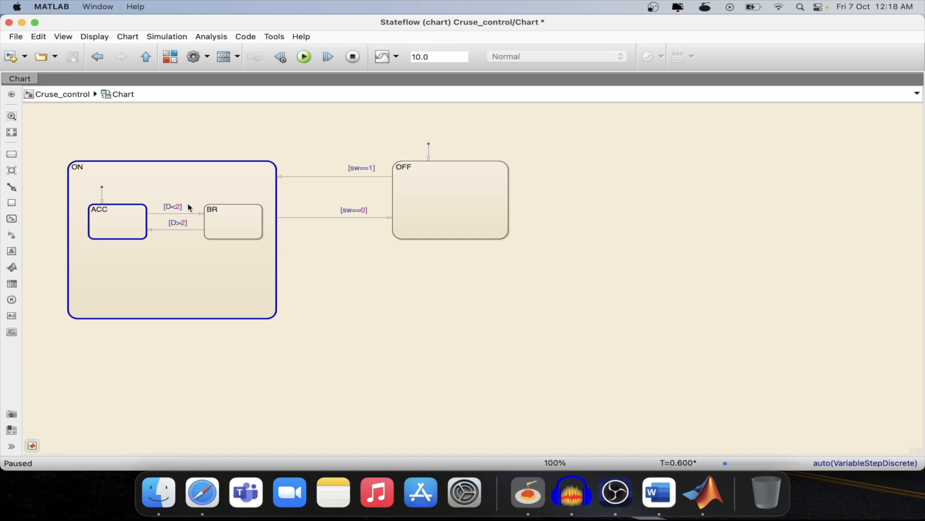
mouse_move(481, 267)
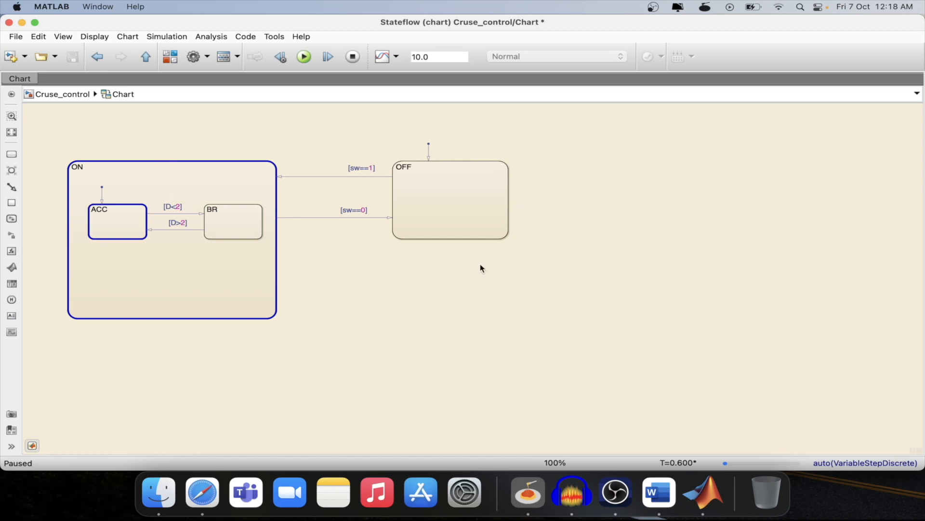
mouse_move(270, 200)
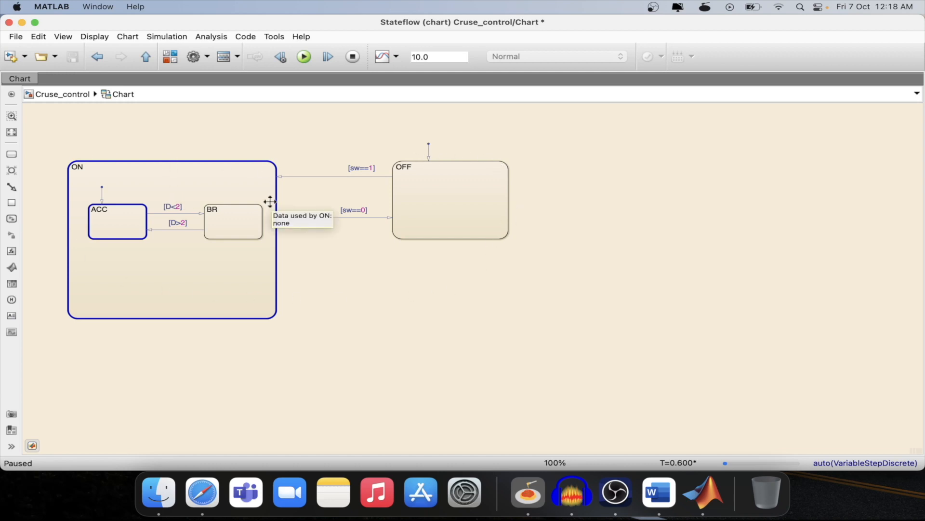
mouse_move(290, 199)
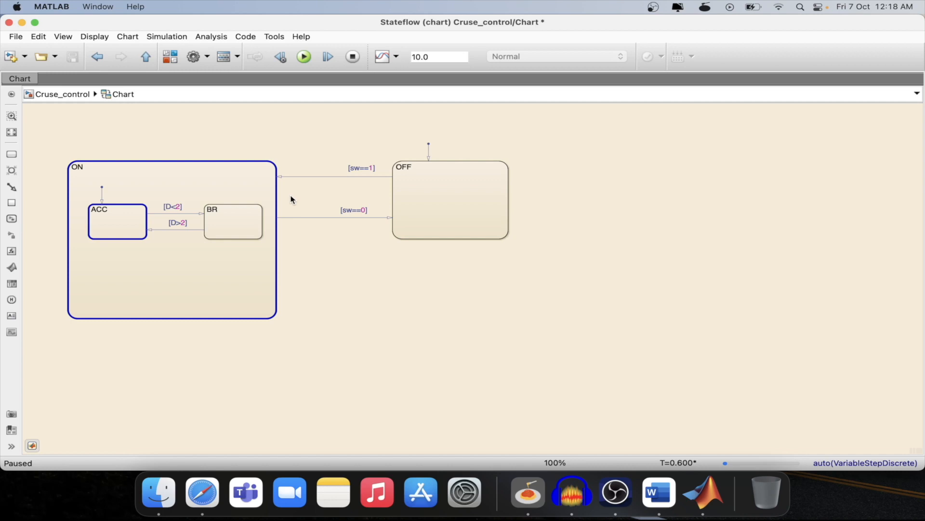
mouse_move(306, 195)
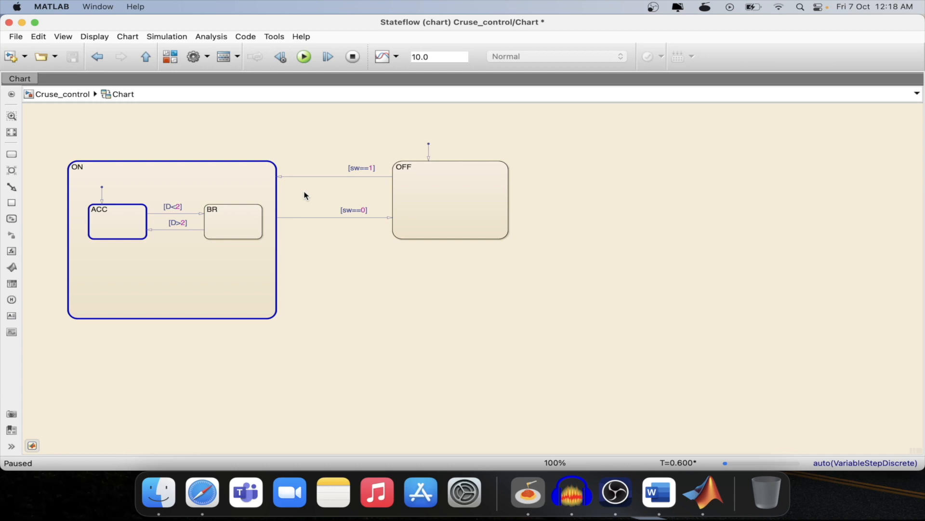
mouse_move(281, 334)
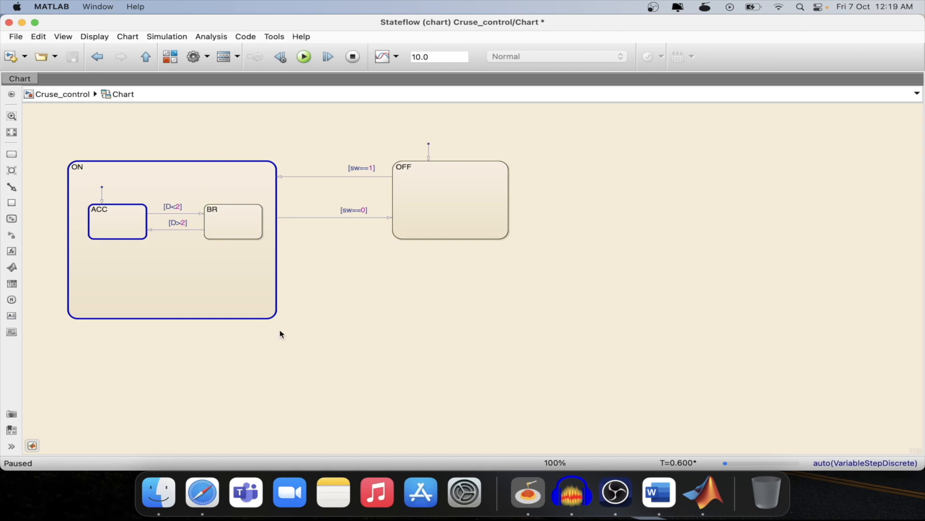
mouse_move(334, 270)
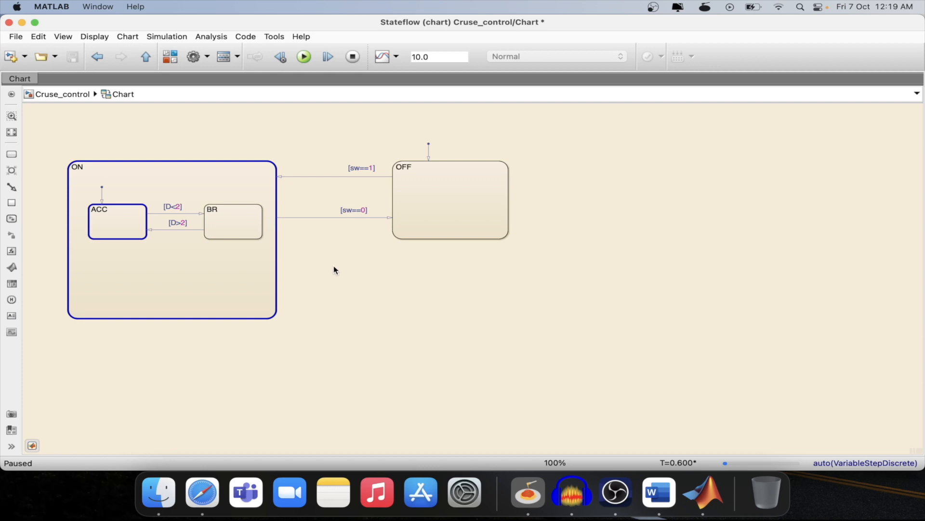
mouse_move(338, 273)
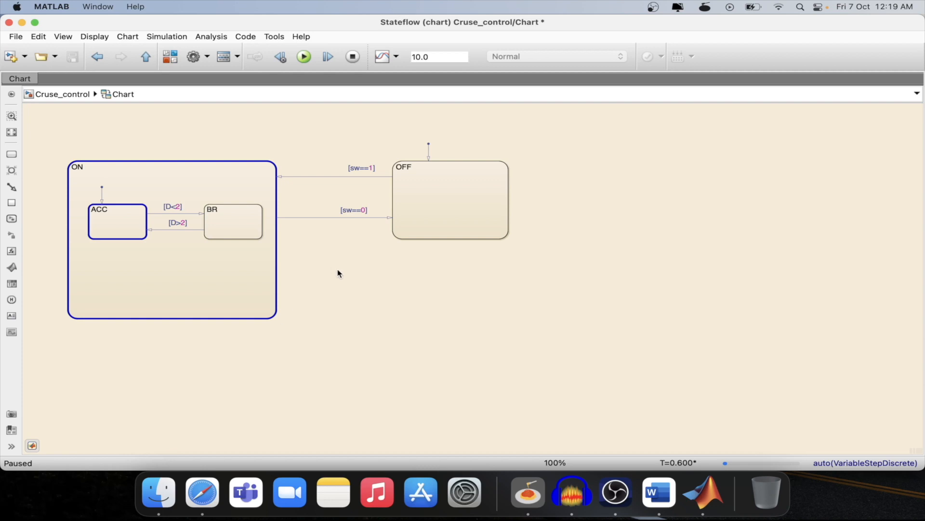
mouse_move(317, 290)
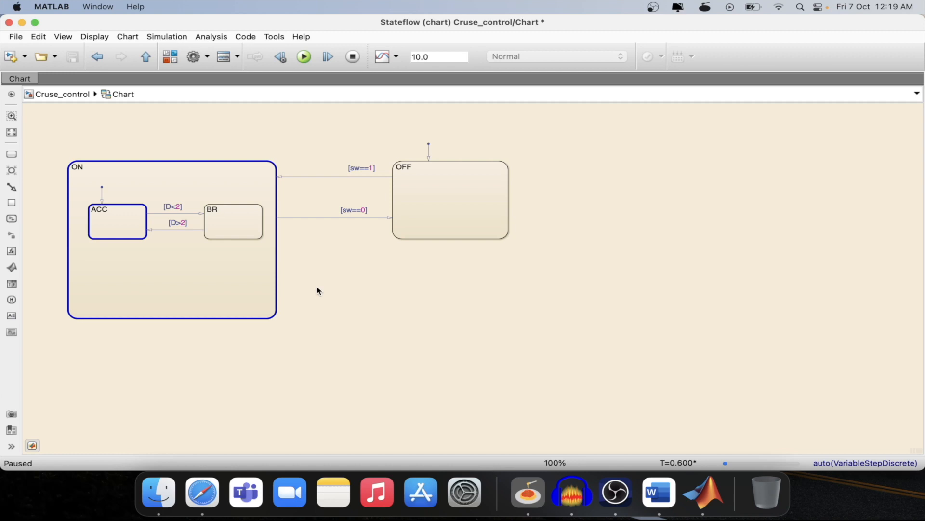
mouse_move(312, 286)
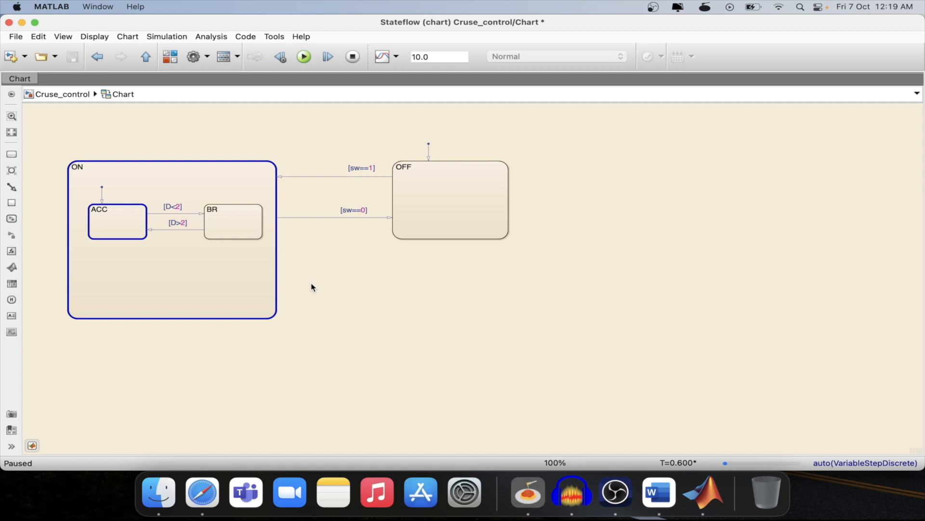
mouse_move(345, 311)
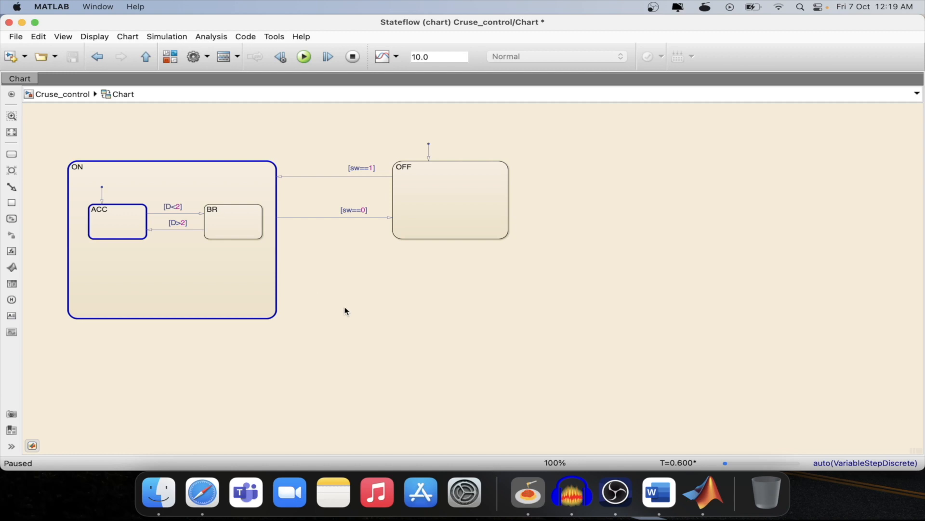
mouse_move(222, 285)
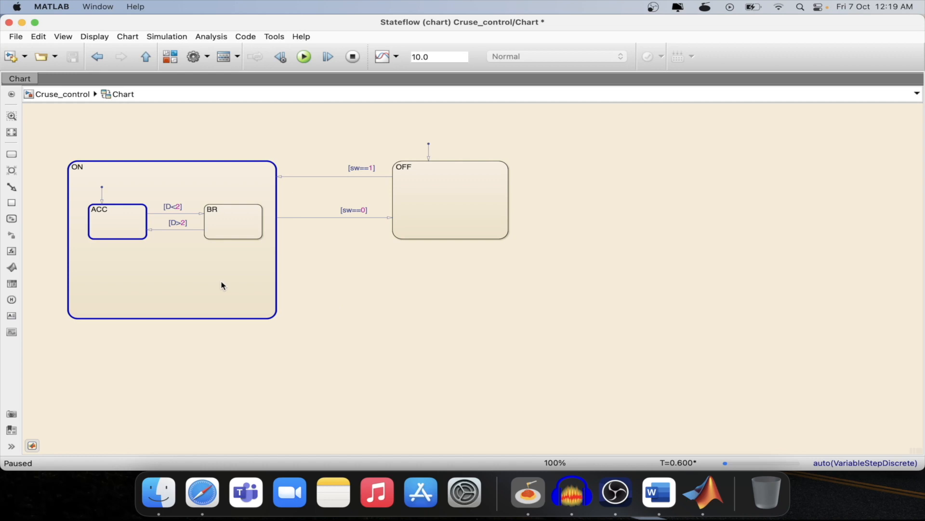
mouse_move(446, 313)
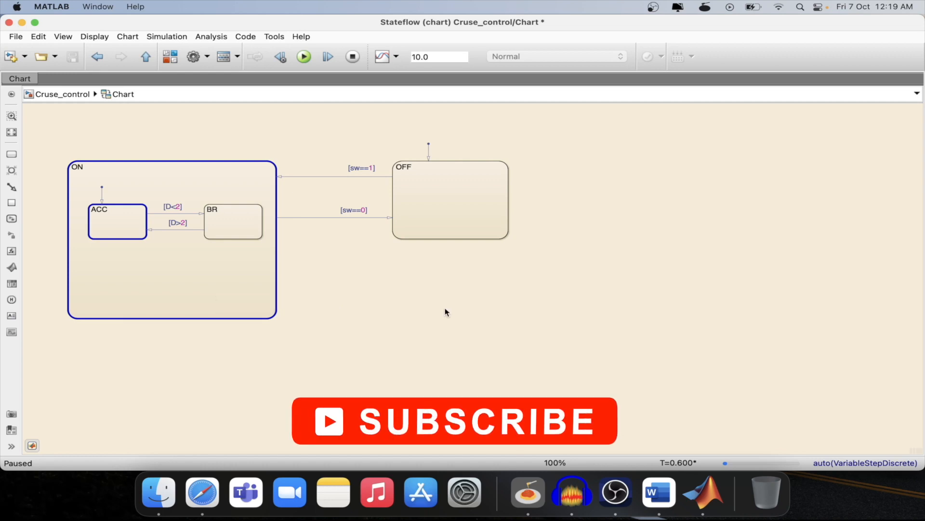